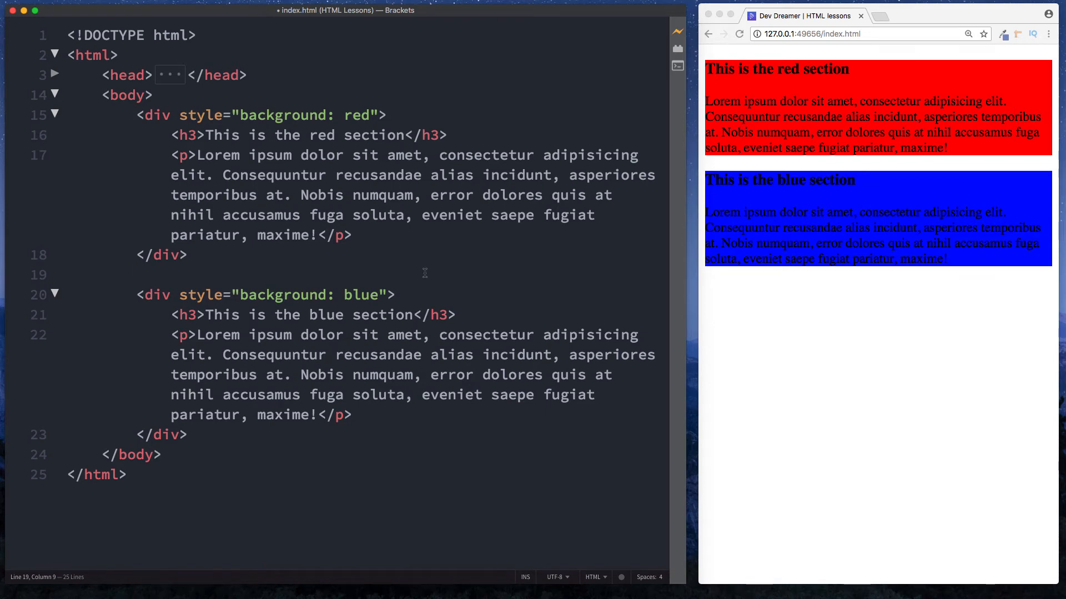
Step: Delete the style="background: red" and "background: blue" attributes from both div tags
click(139, 274)
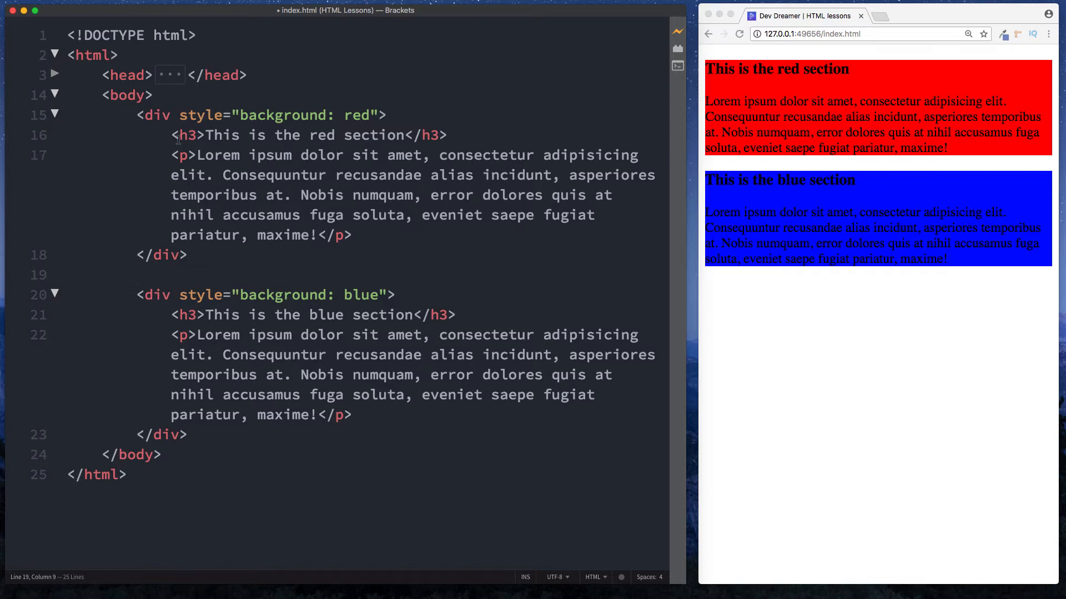
drag(173, 134, 352, 234)
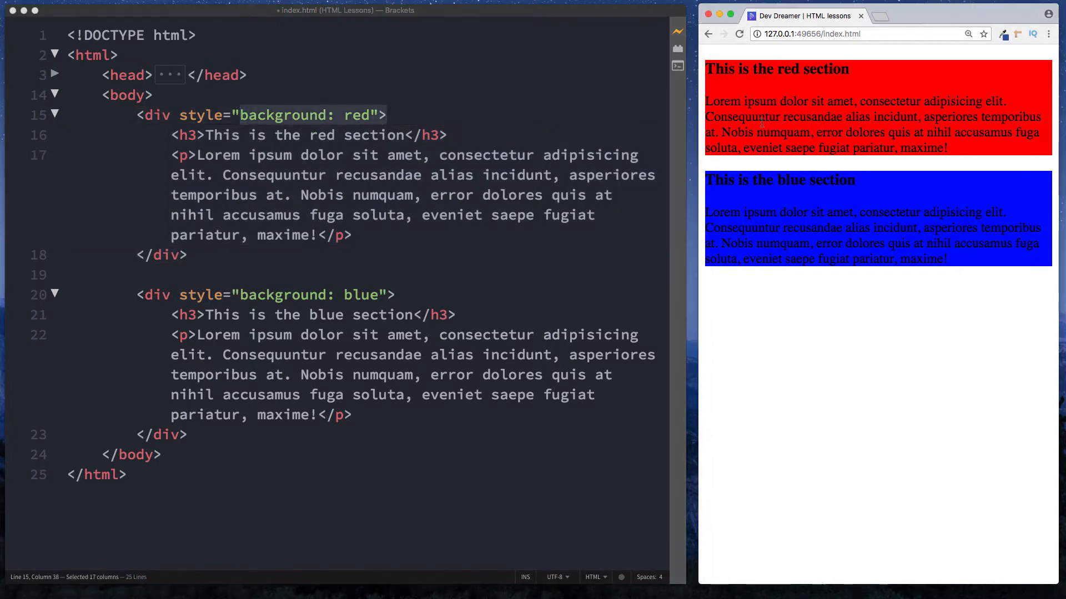
drag(172, 315, 352, 415)
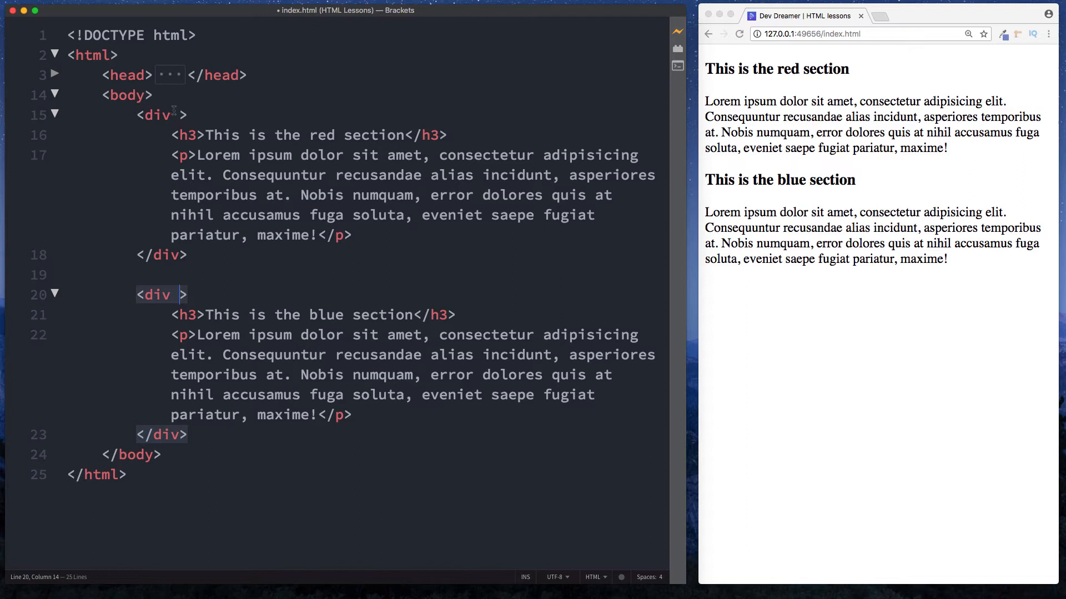
Step: Add id="red-section" to the first div and id="blue-section" to the second
text(id)
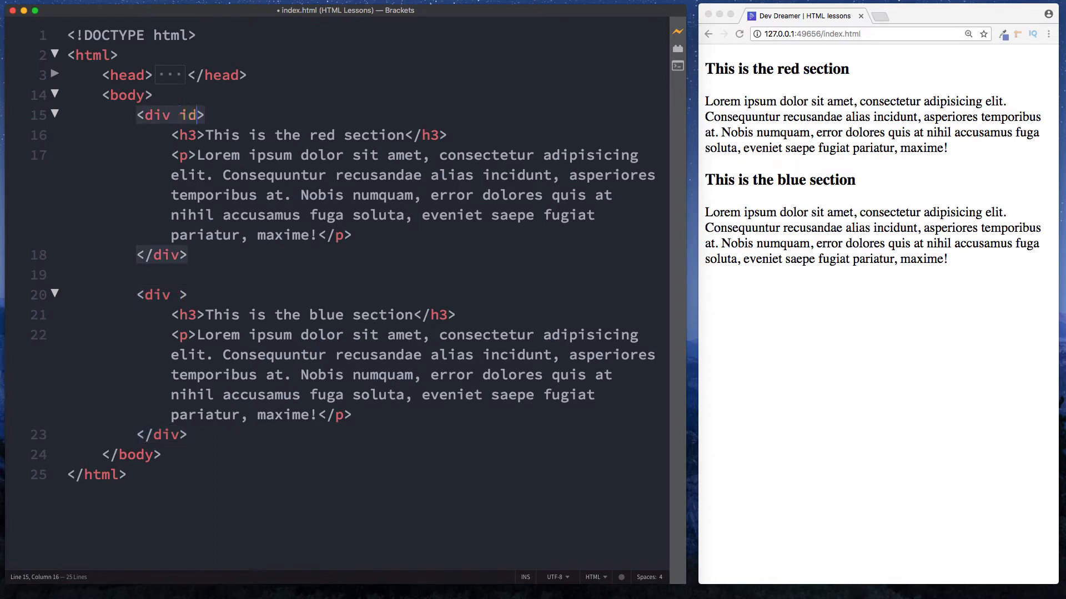
text(=)
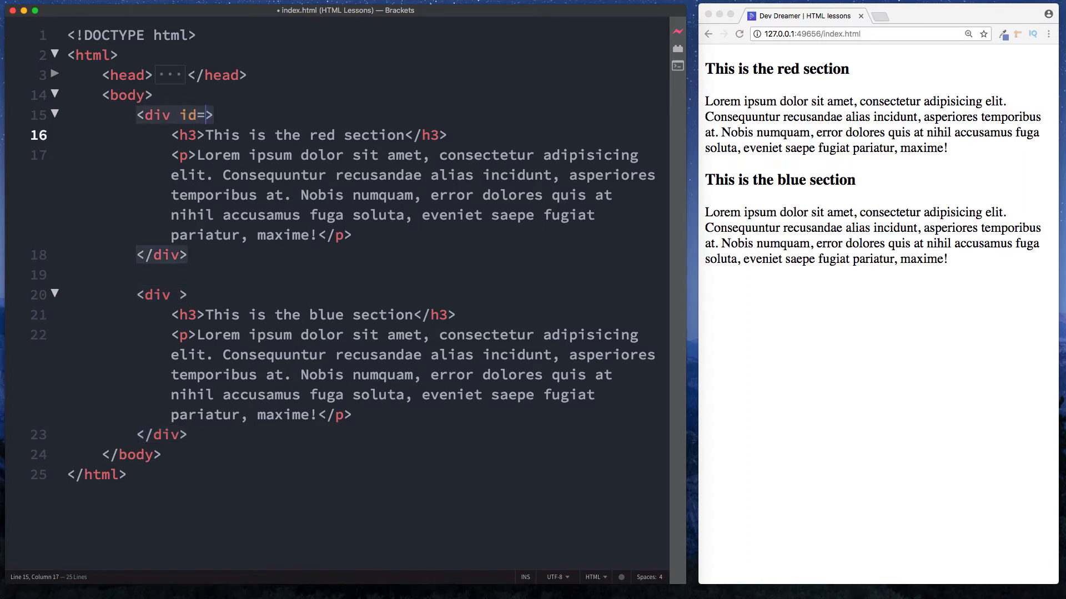
text("")
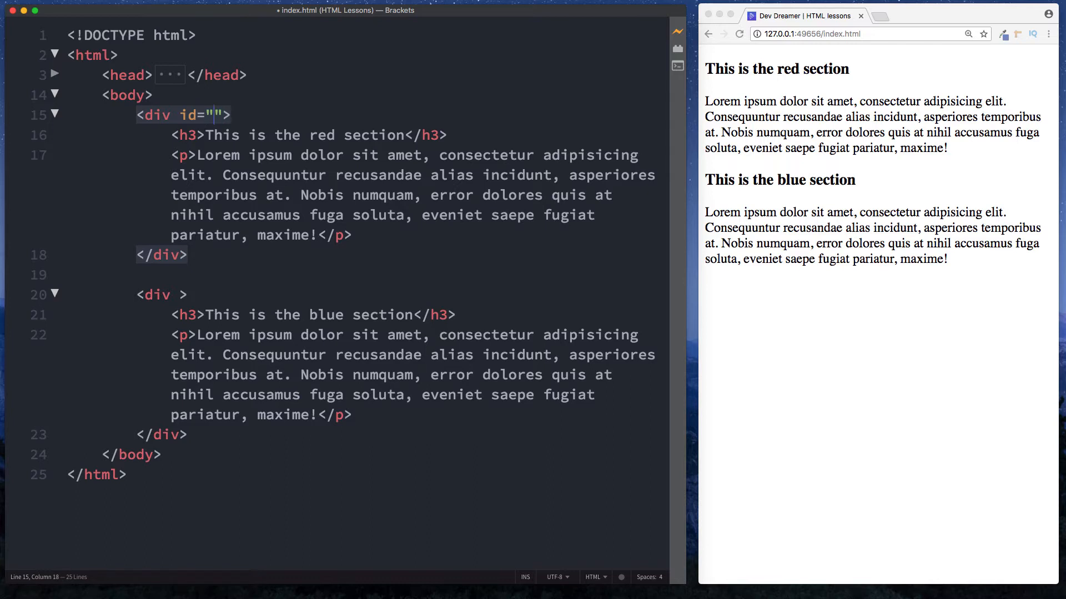
text(red)
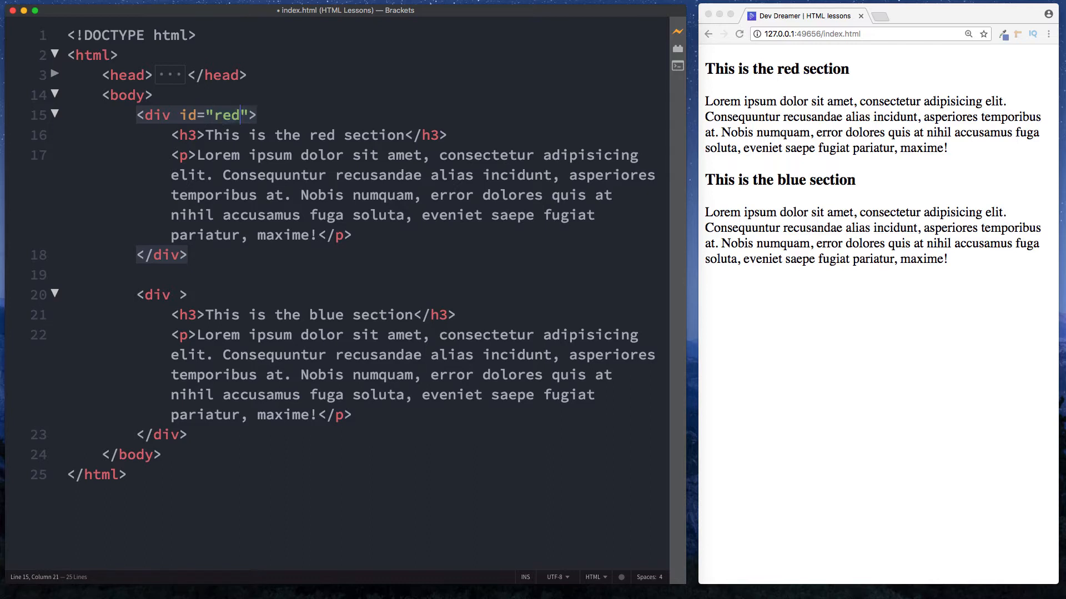
text(-section)
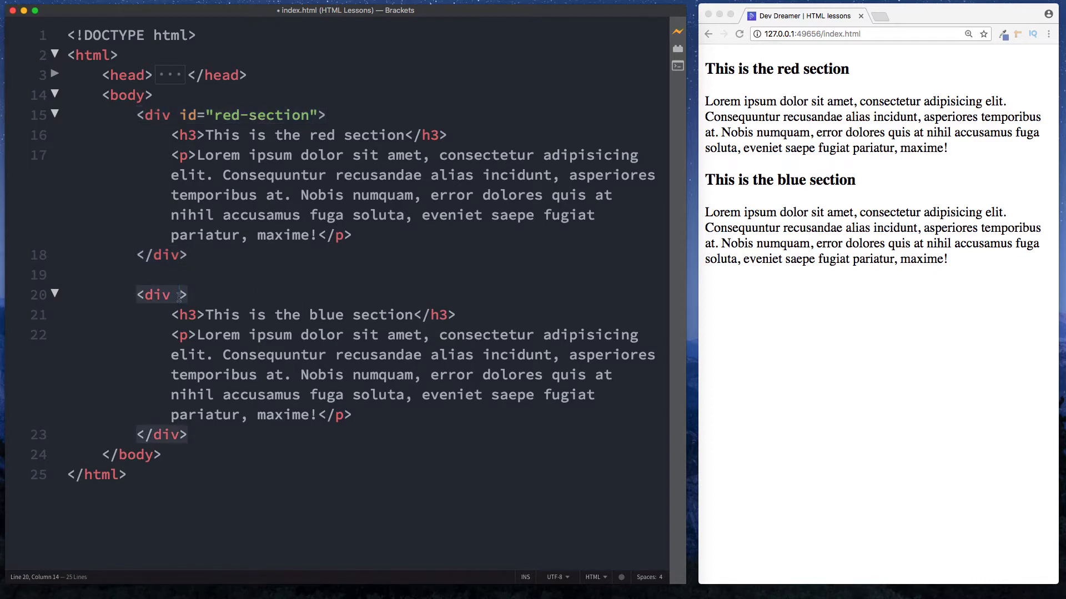
text(id="blue)
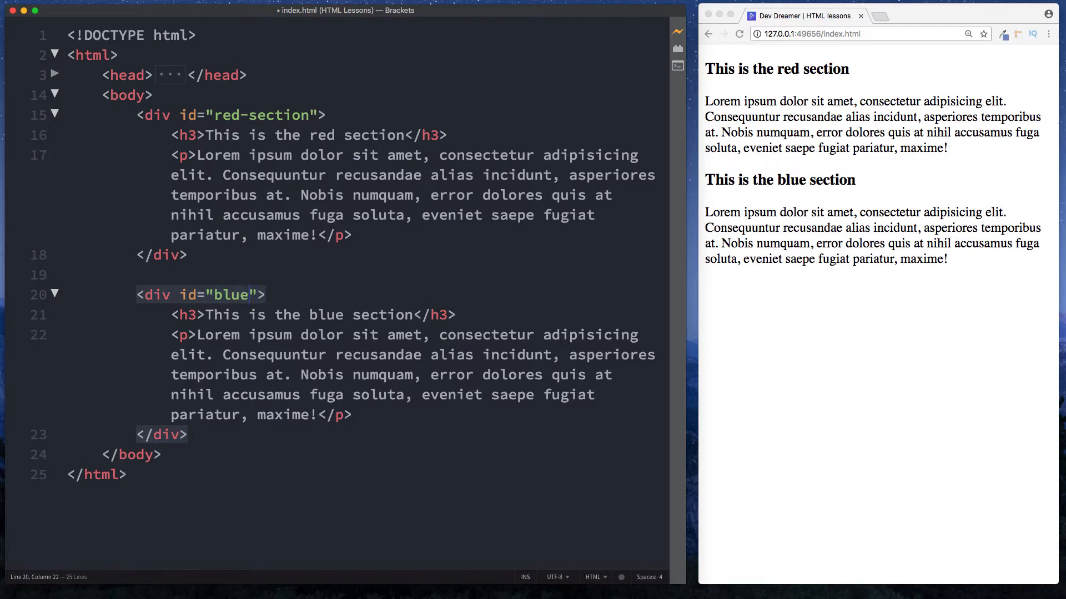
text(-section)
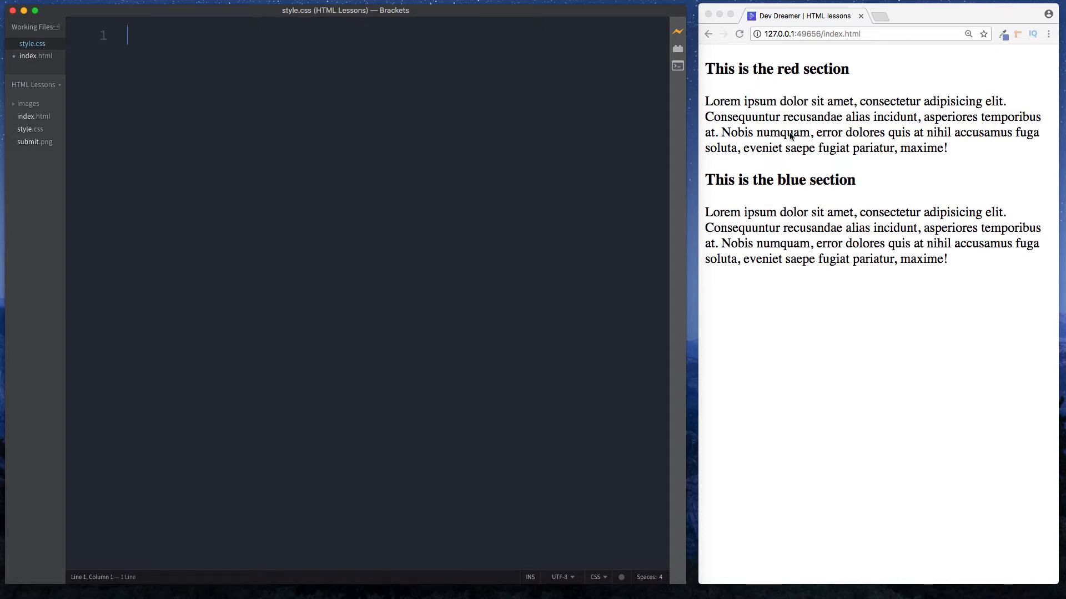
mouse_move(767, 89)
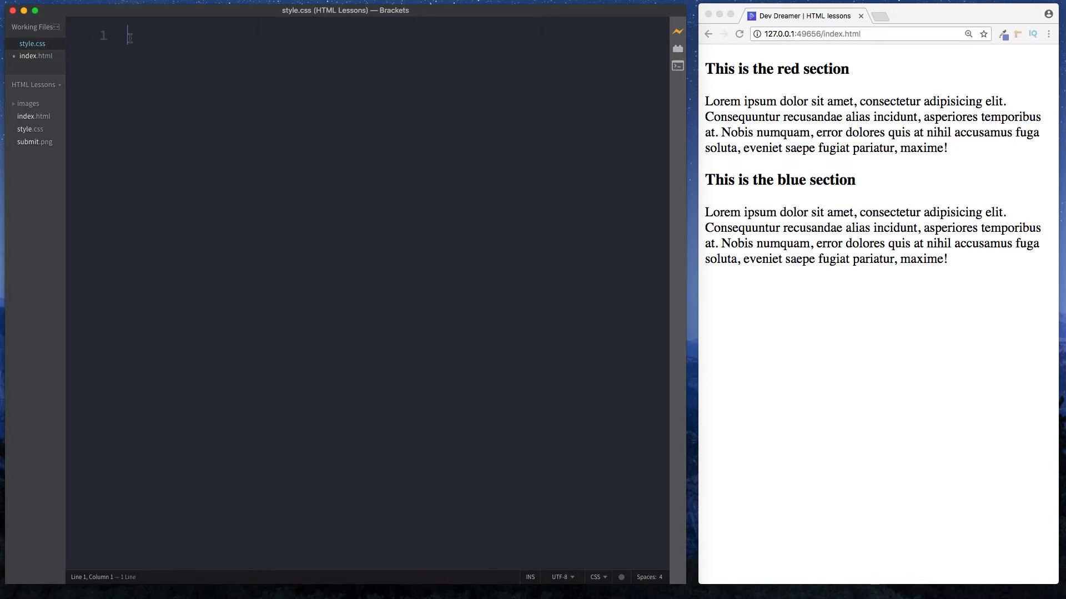
Step: Write an empty #red-section { } rule in style.css, checking the id in index.html
text(red-s)
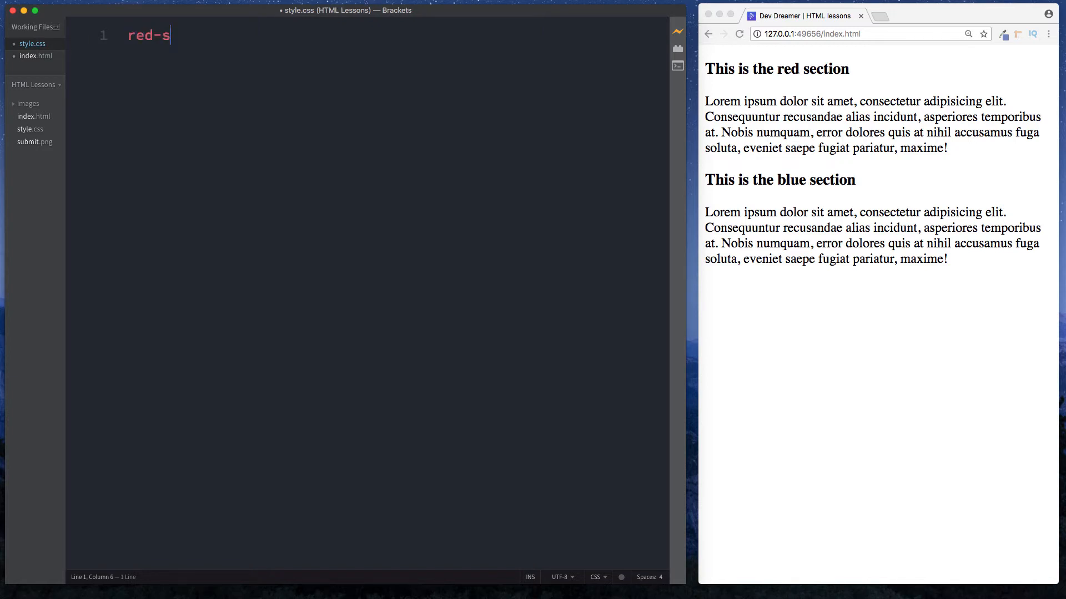
text(ection)
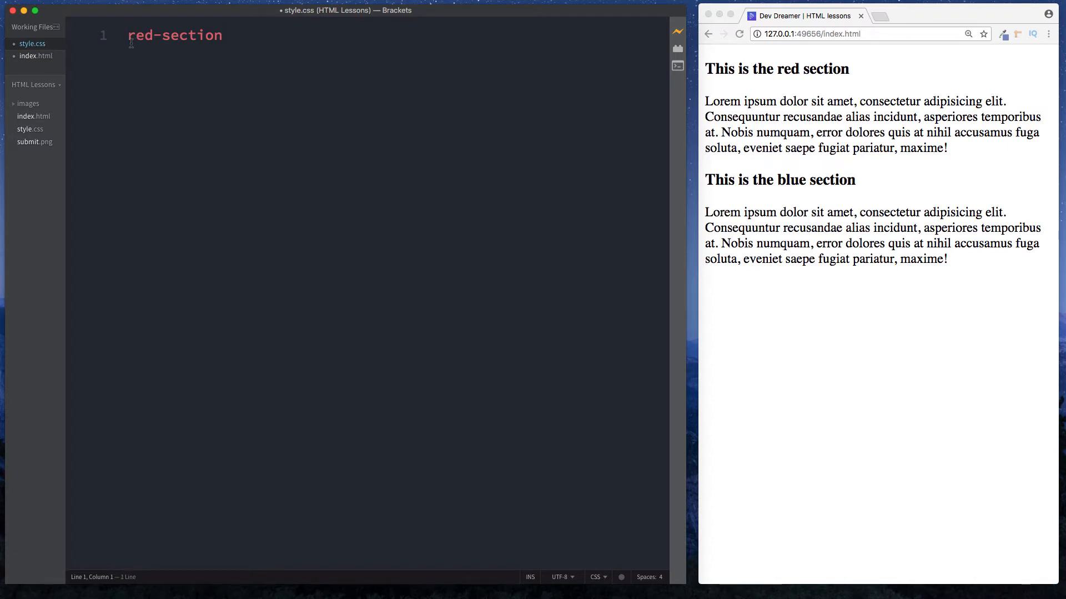
text(#)
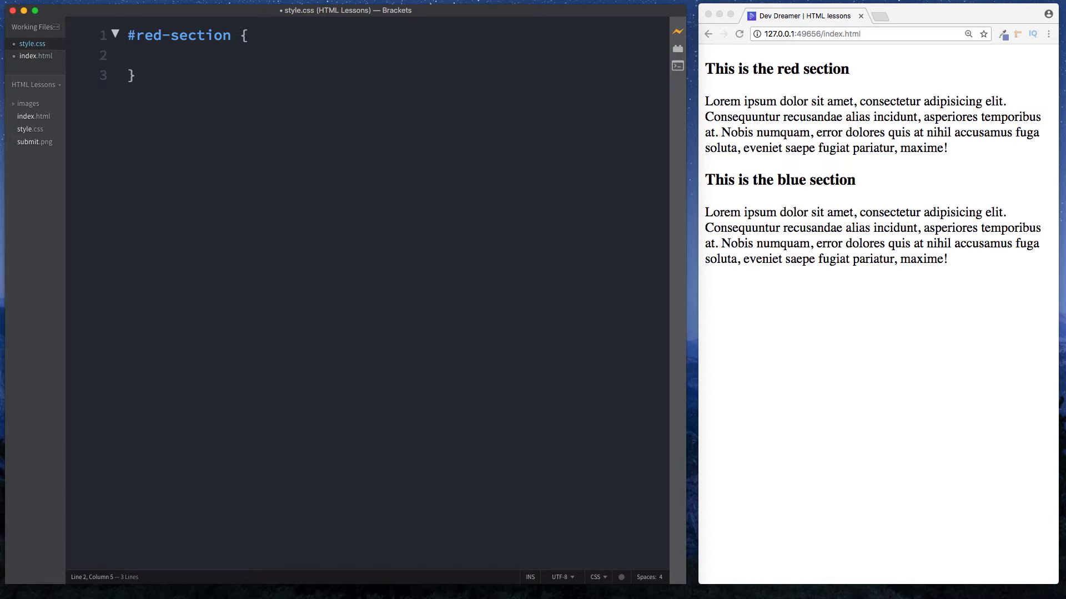
click(35, 55)
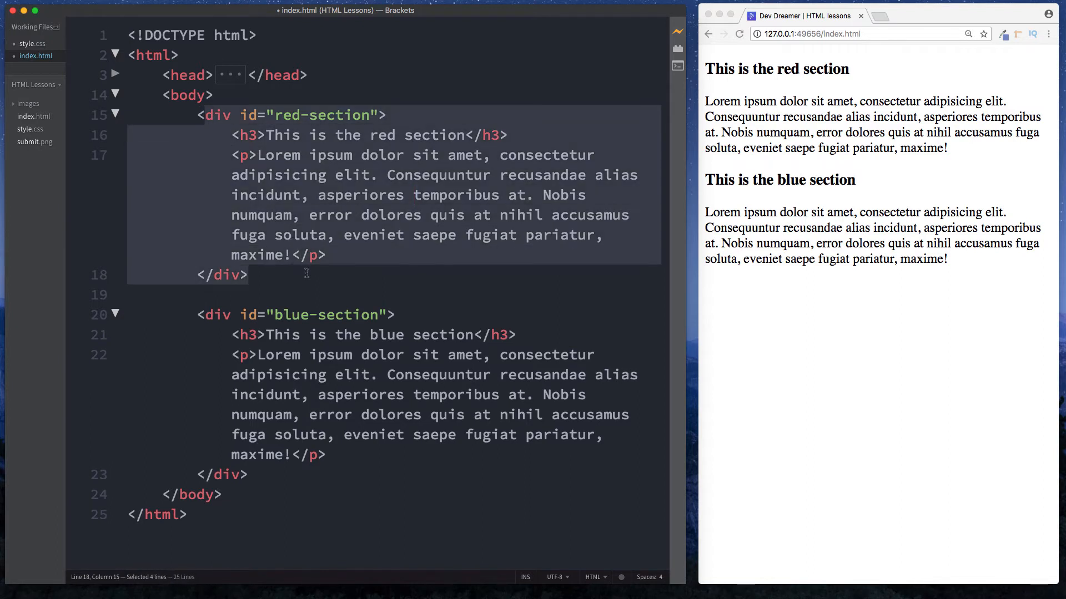
click(33, 43)
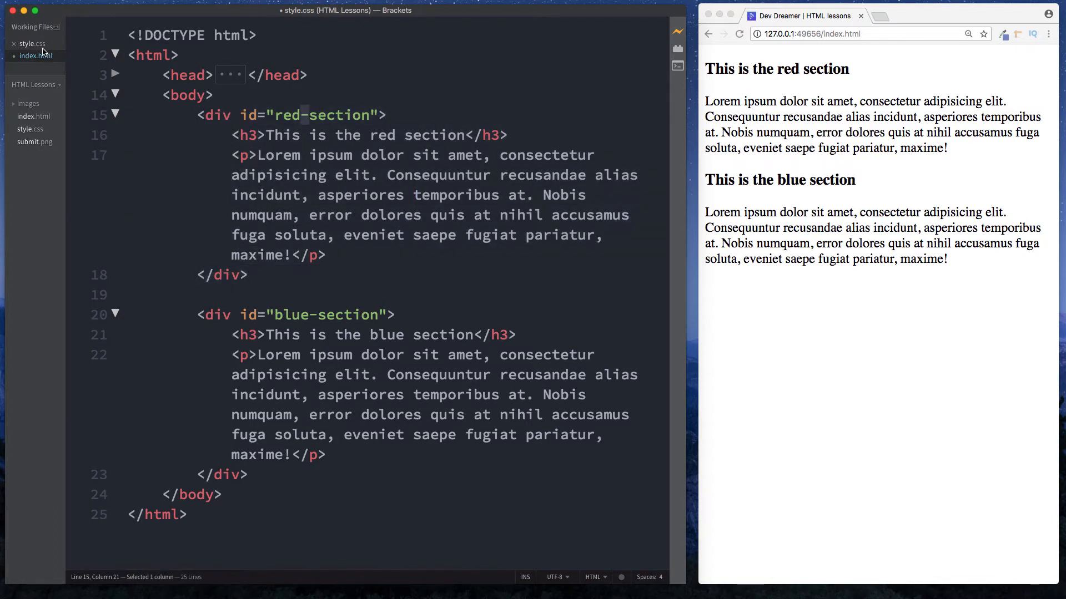
click(32, 43)
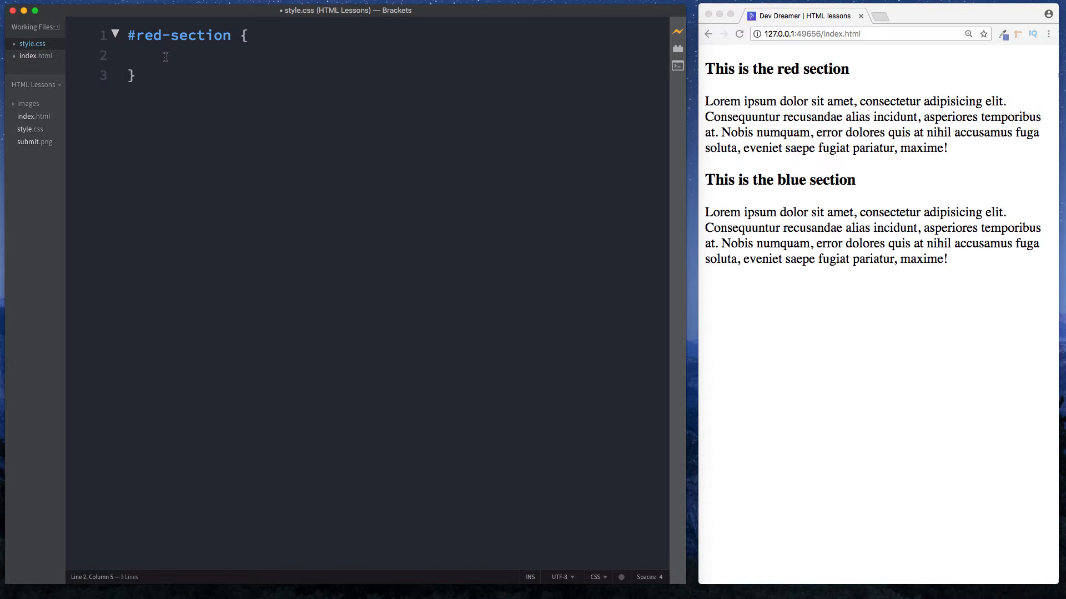
Step: Add background: red; to #red-section and a #blue-section rule with background: blue;
text(backgrond)
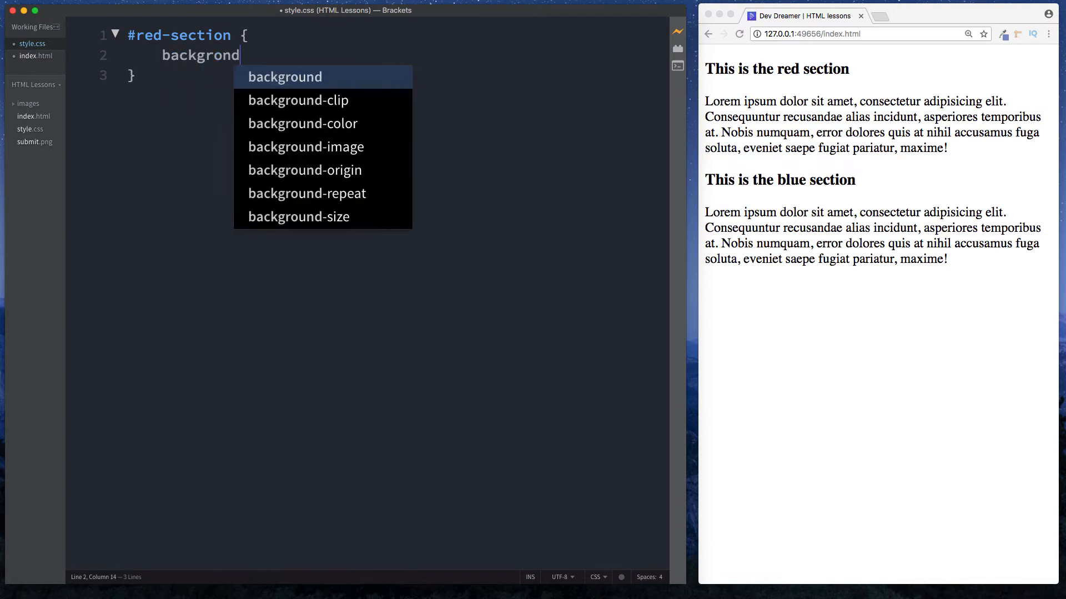
text(: red;)
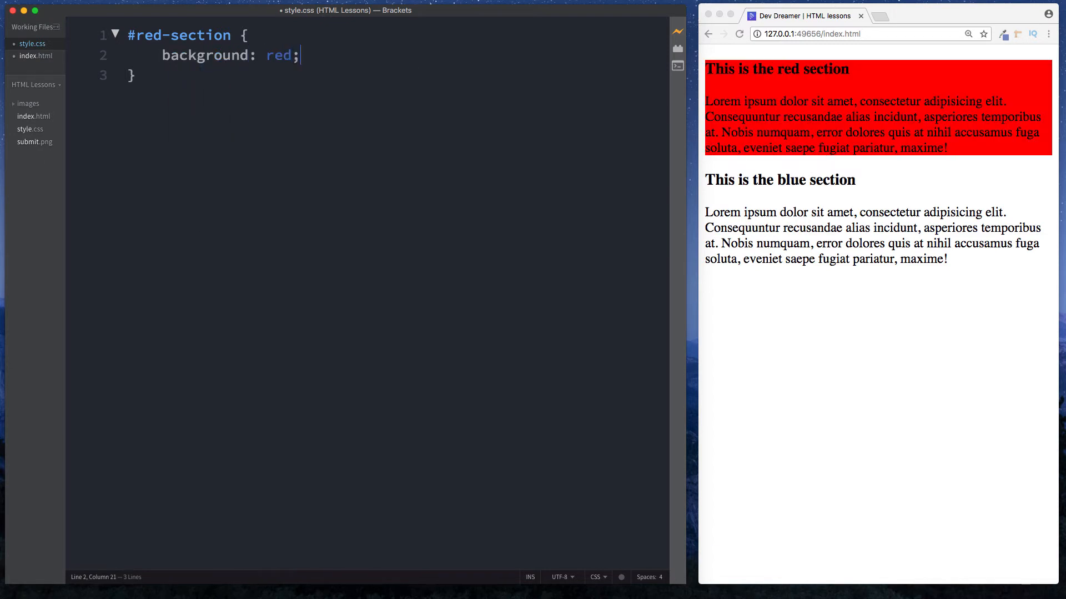
click(131, 75)
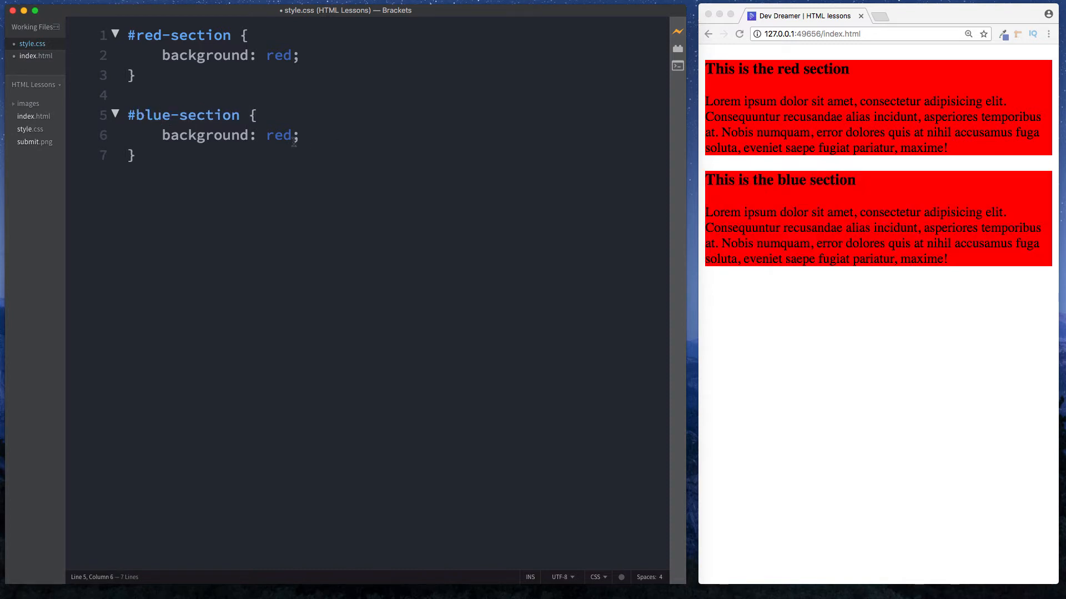
text(blue)
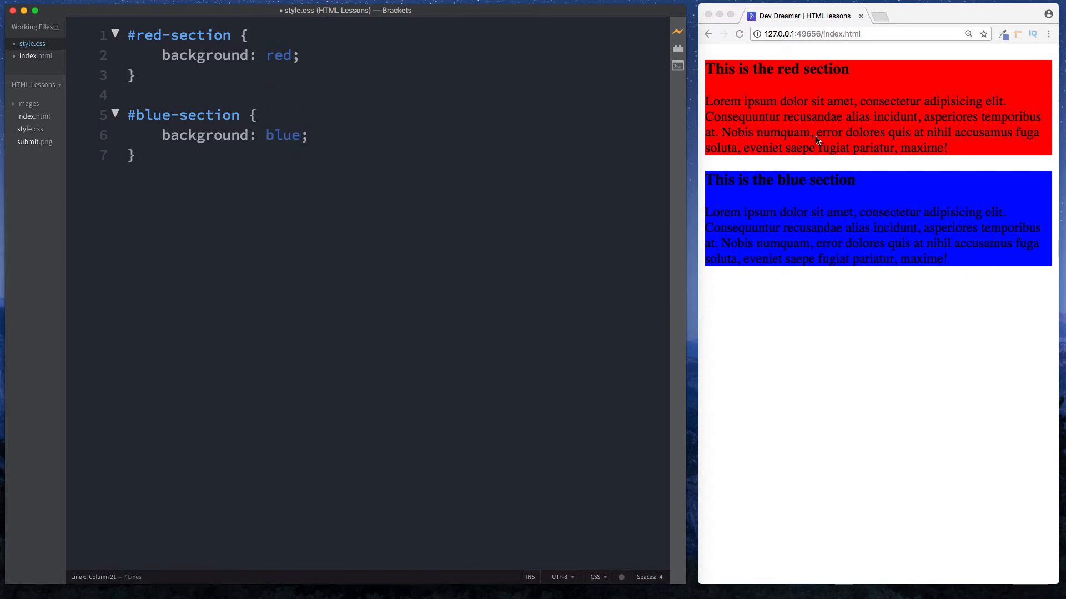
mouse_move(789, 244)
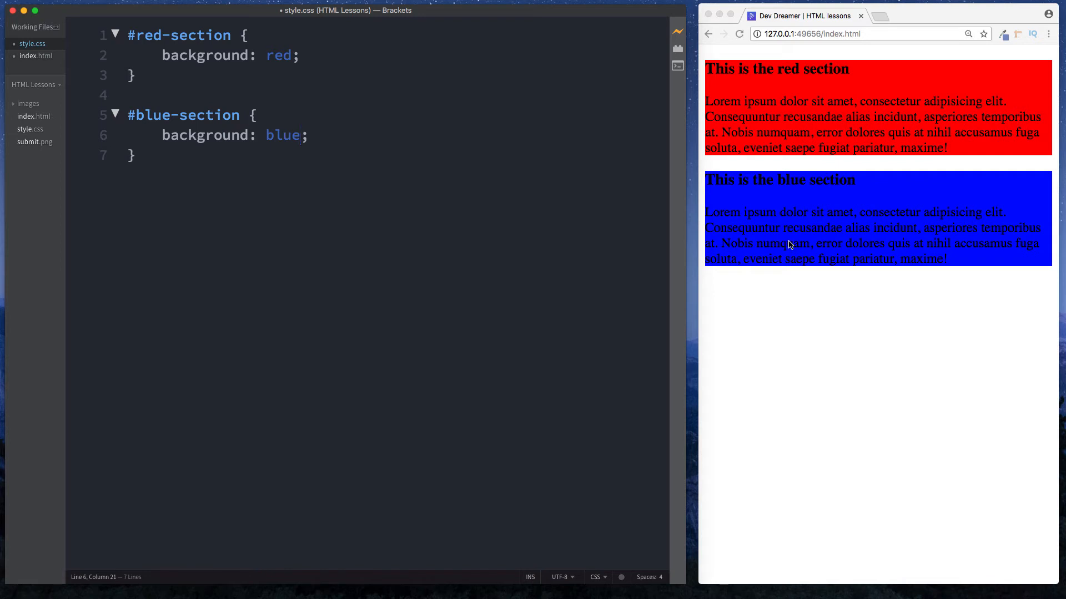
click(131, 156)
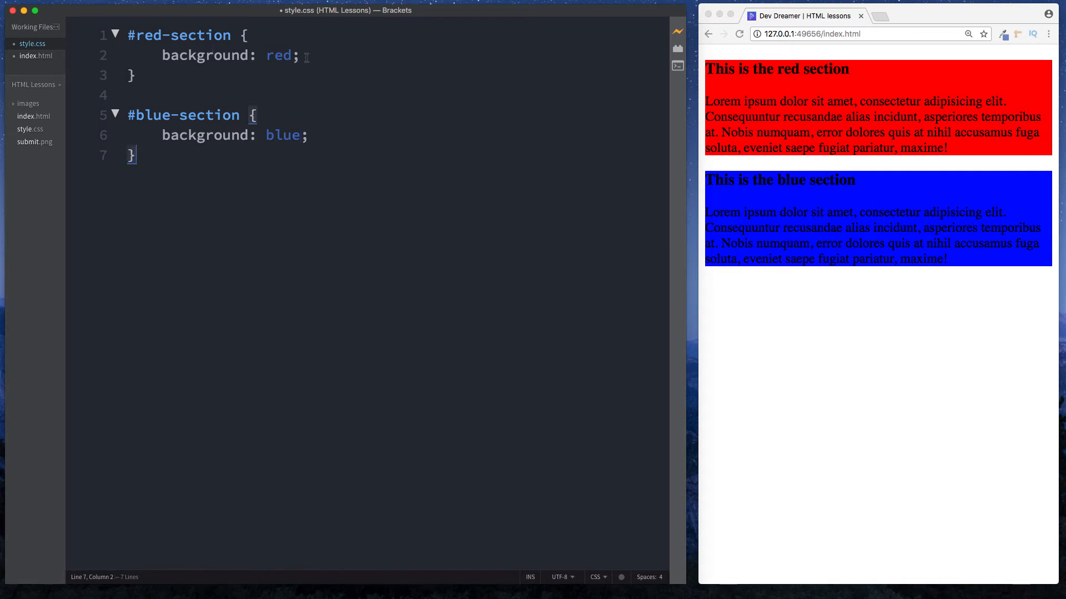
Step: Add color: white; to #red-section and duplicate it inside #blue-section
text(coor)
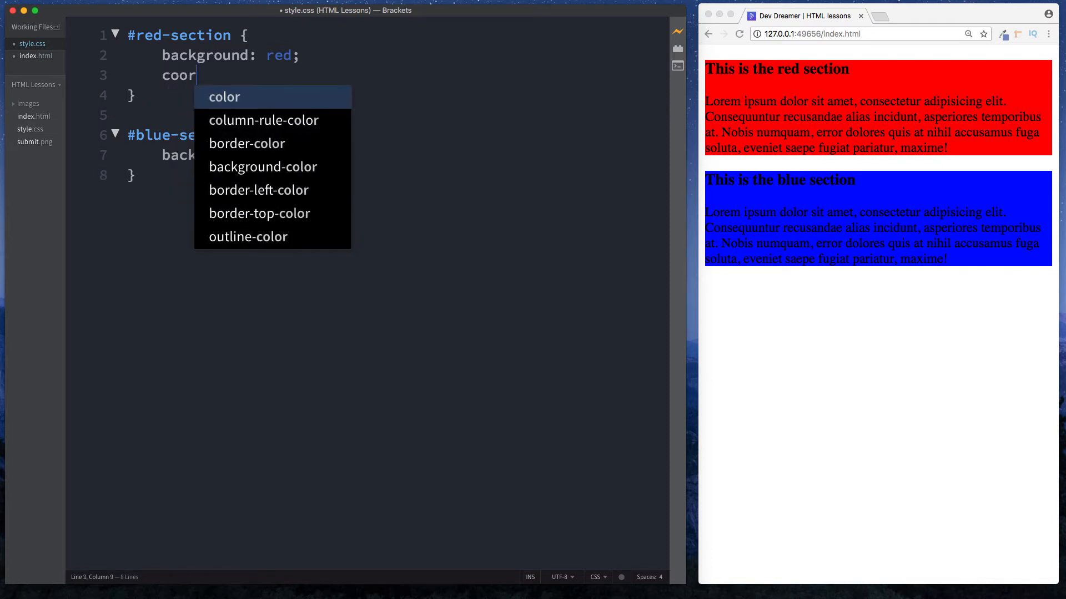
text(color: white;)
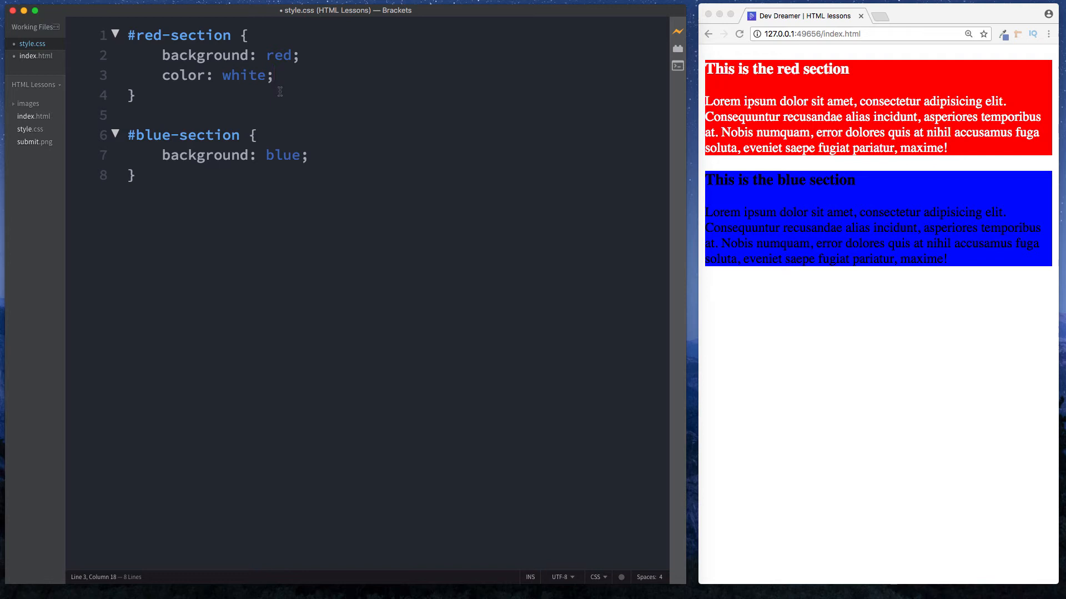
drag(161, 75, 275, 75)
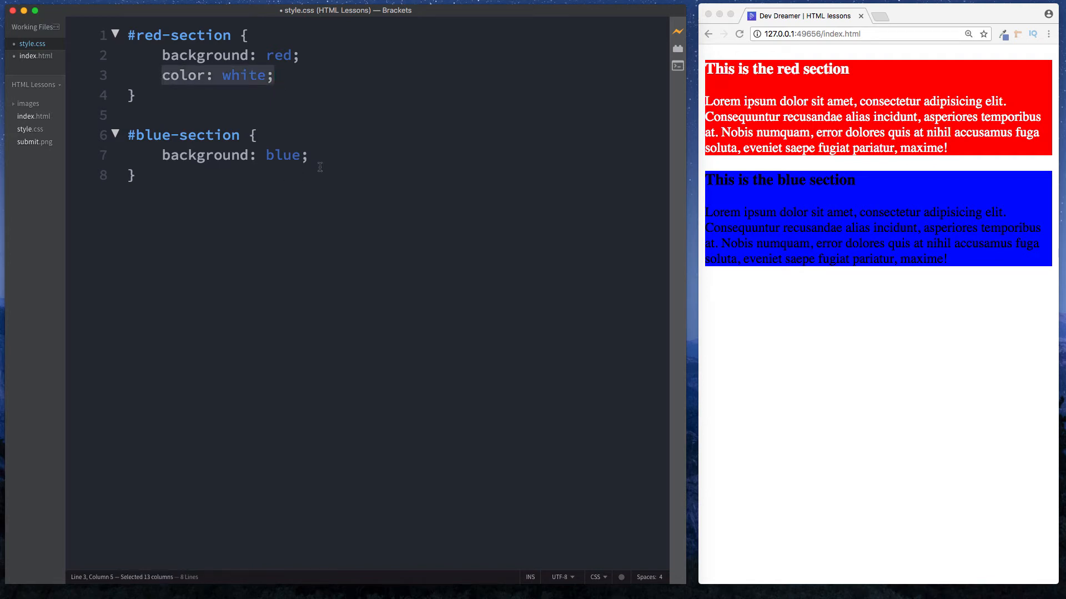
click(310, 155)
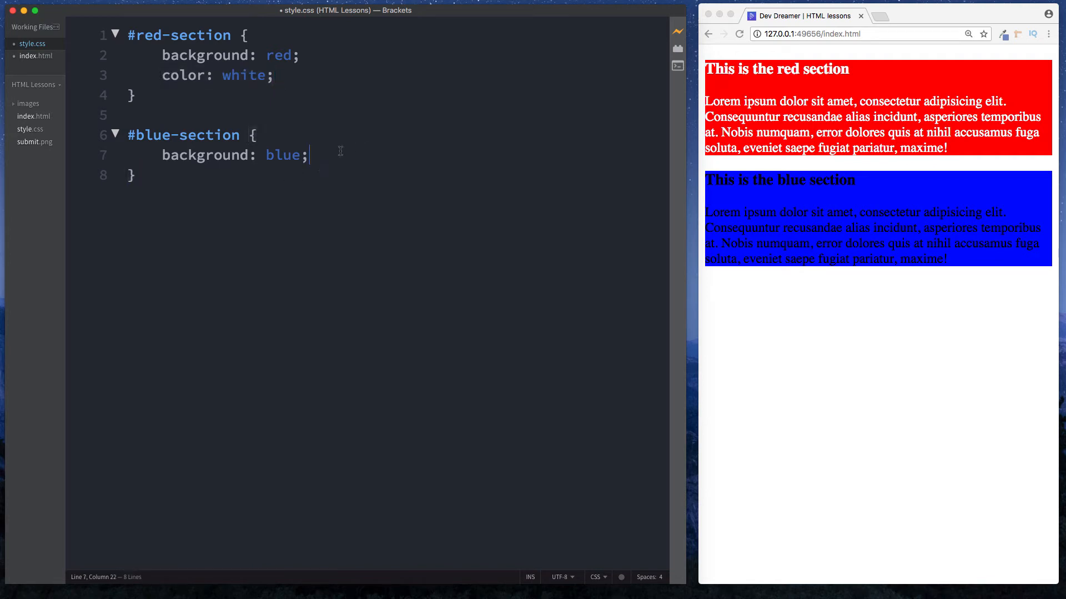
text(color: white;)
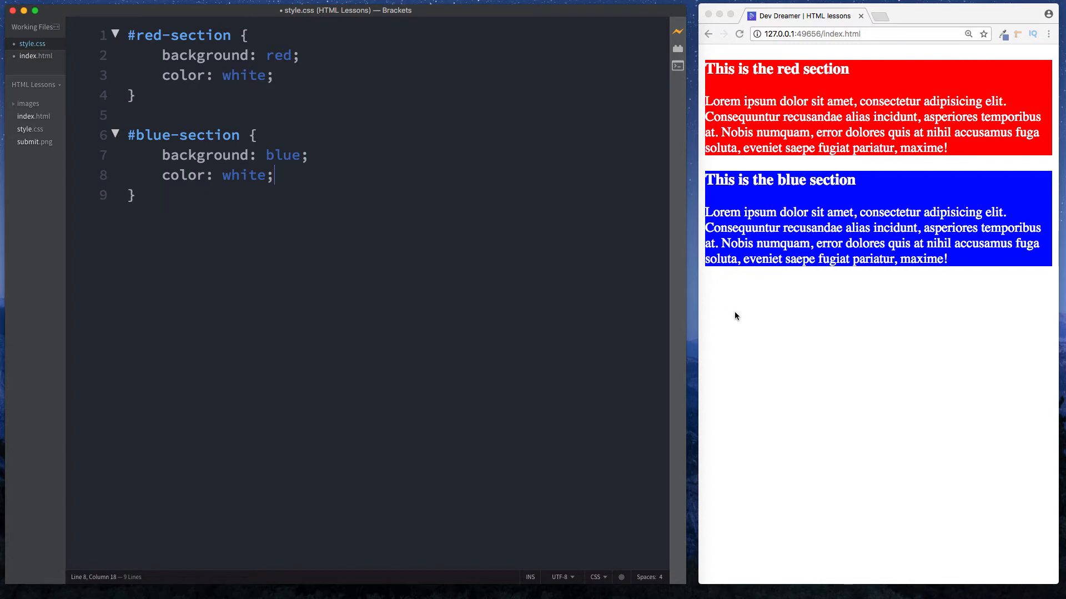
mouse_move(474, 287)
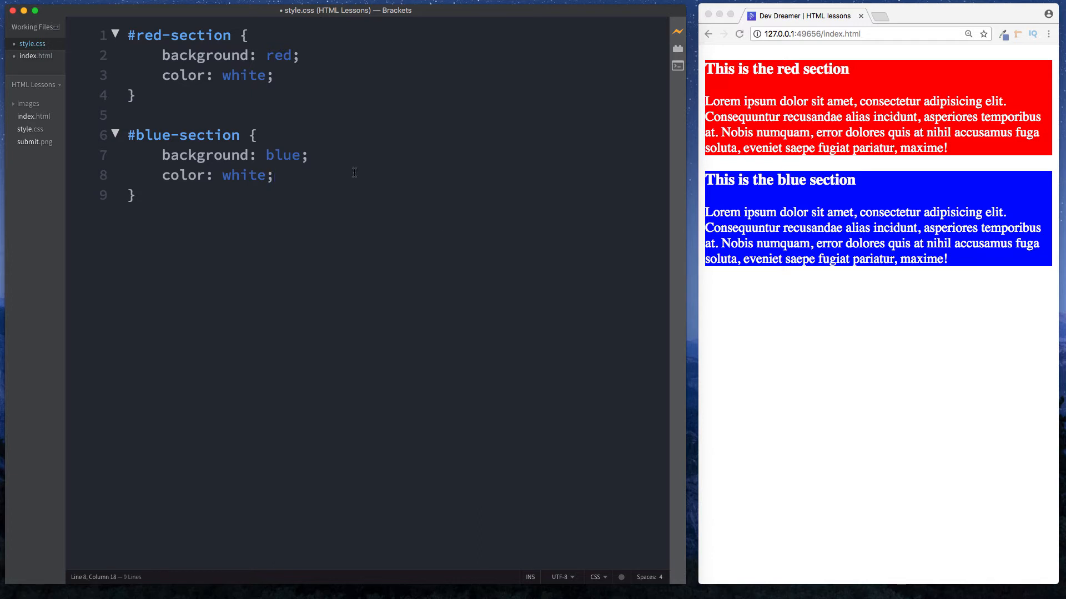
mouse_move(221, 61)
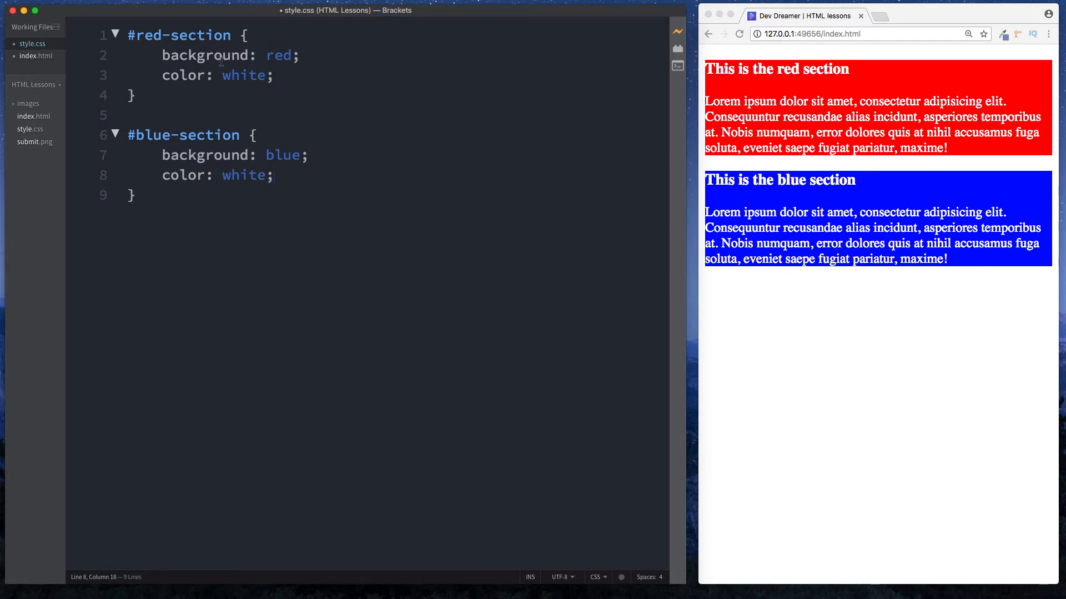
double_click(243, 176)
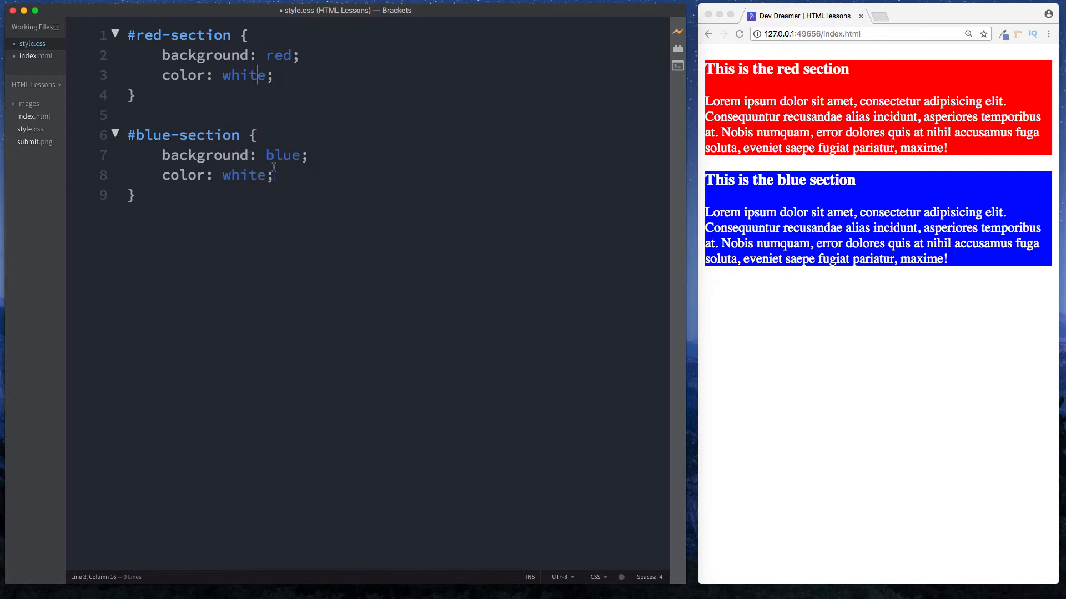
mouse_move(306, 207)
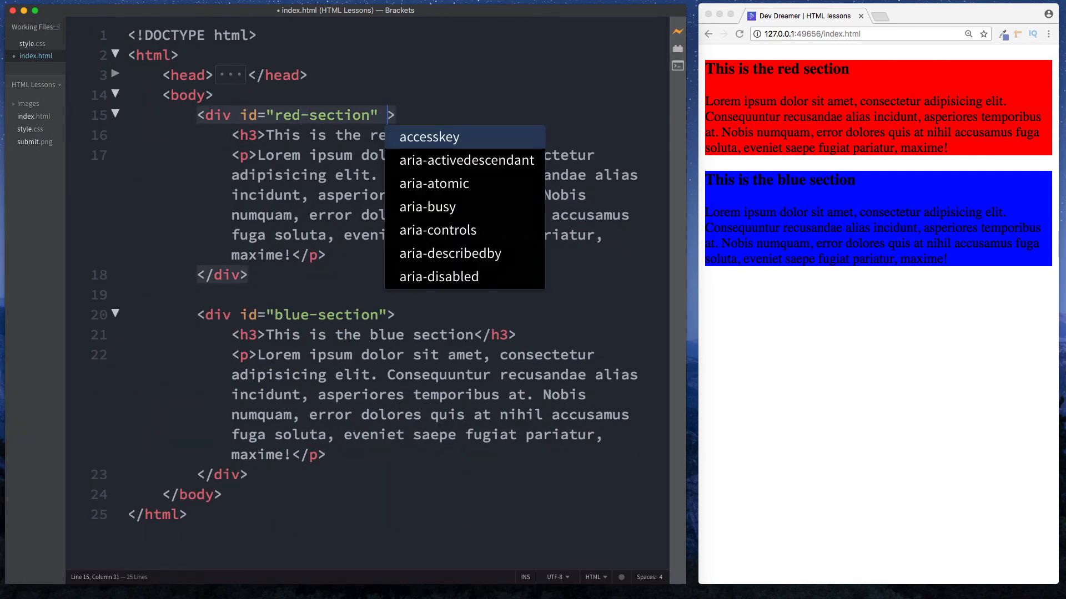
Step: Add class="font-styles" to both the red-section and blue-section div tags
text(class=")
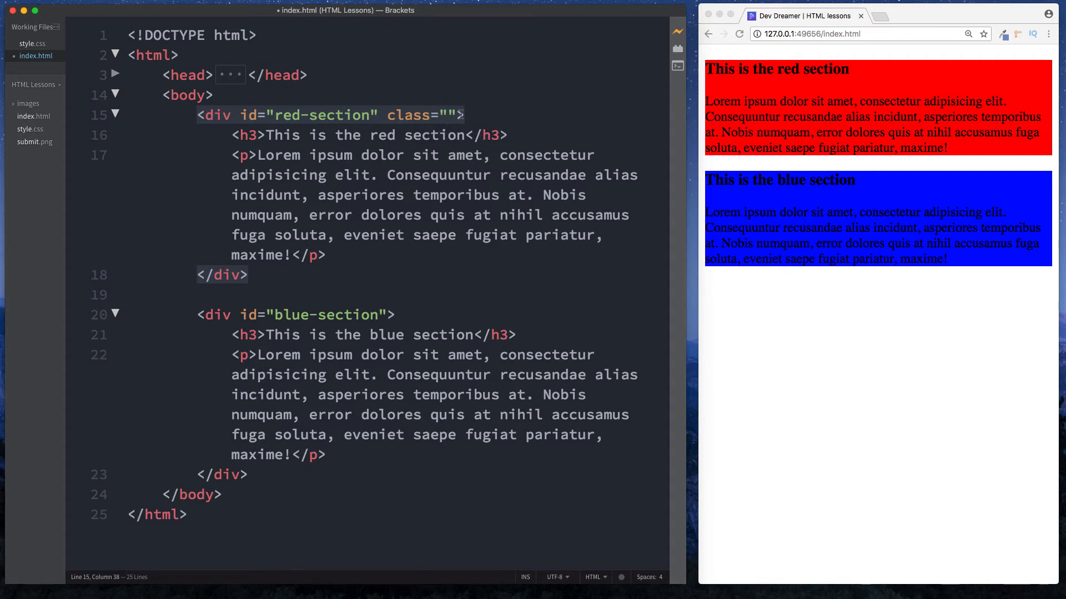
click(451, 115)
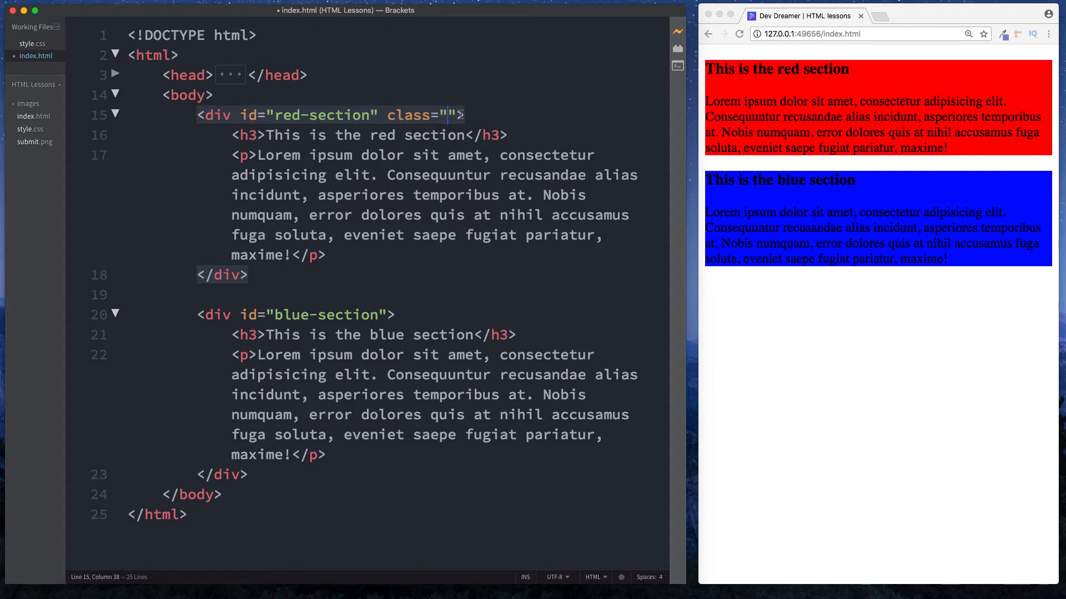
text(font-style)
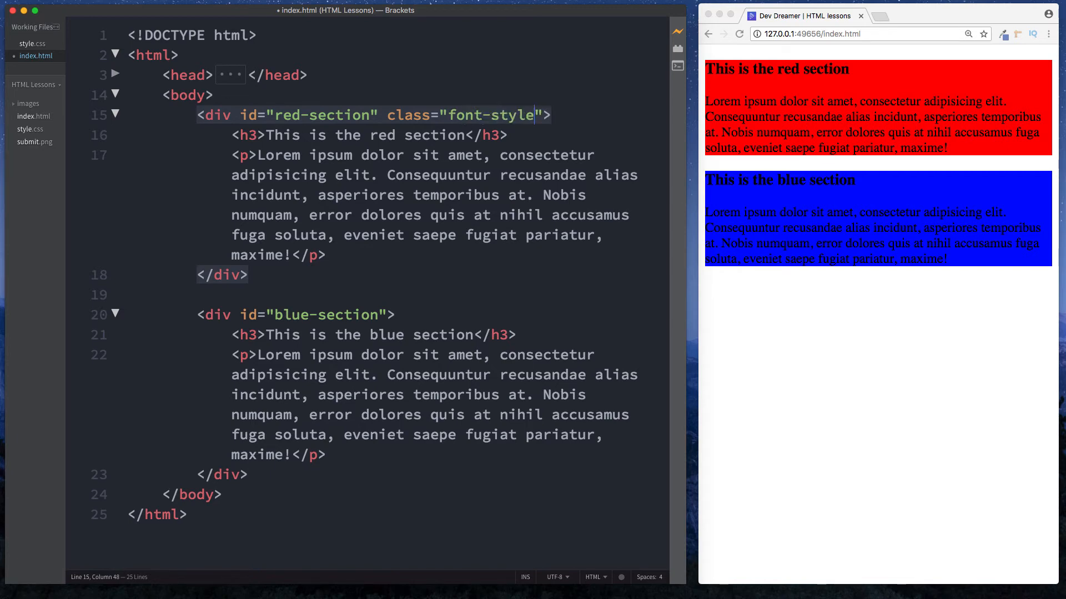
text(s)
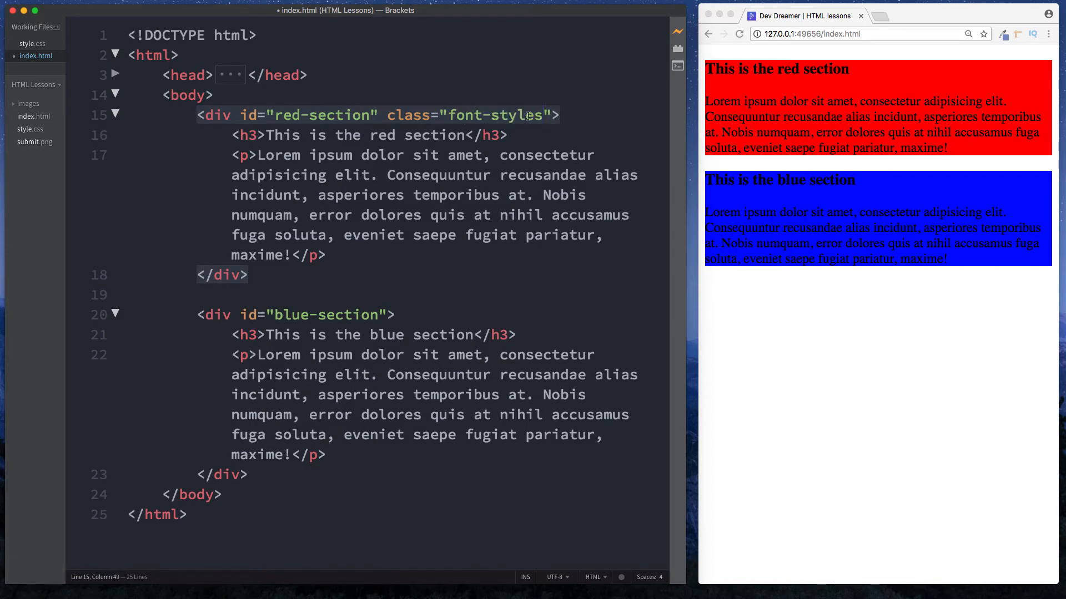
right_click(401, 116)
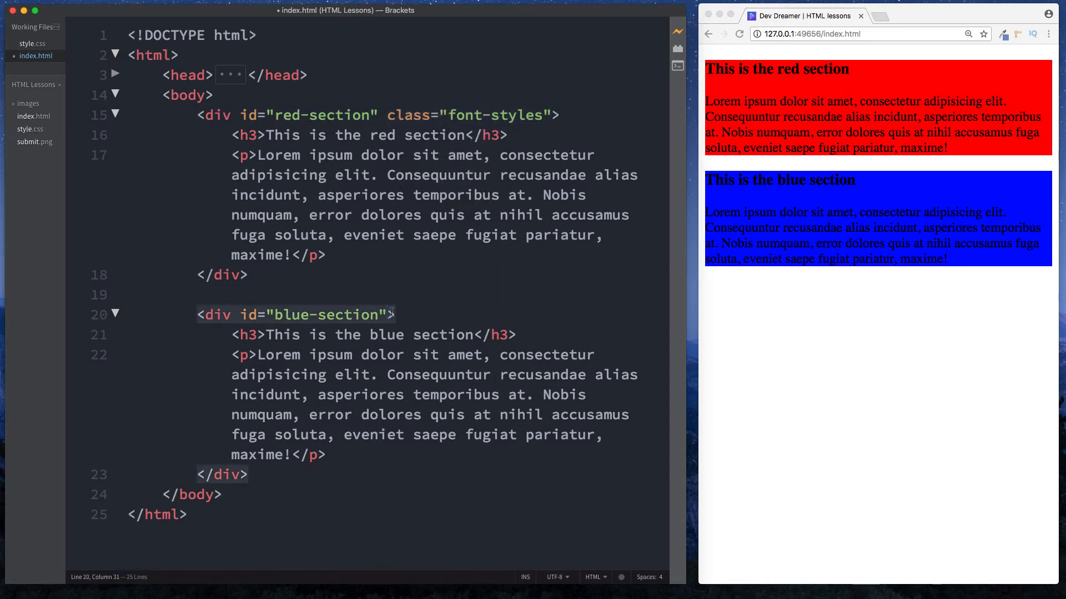
text(class="font-styles")
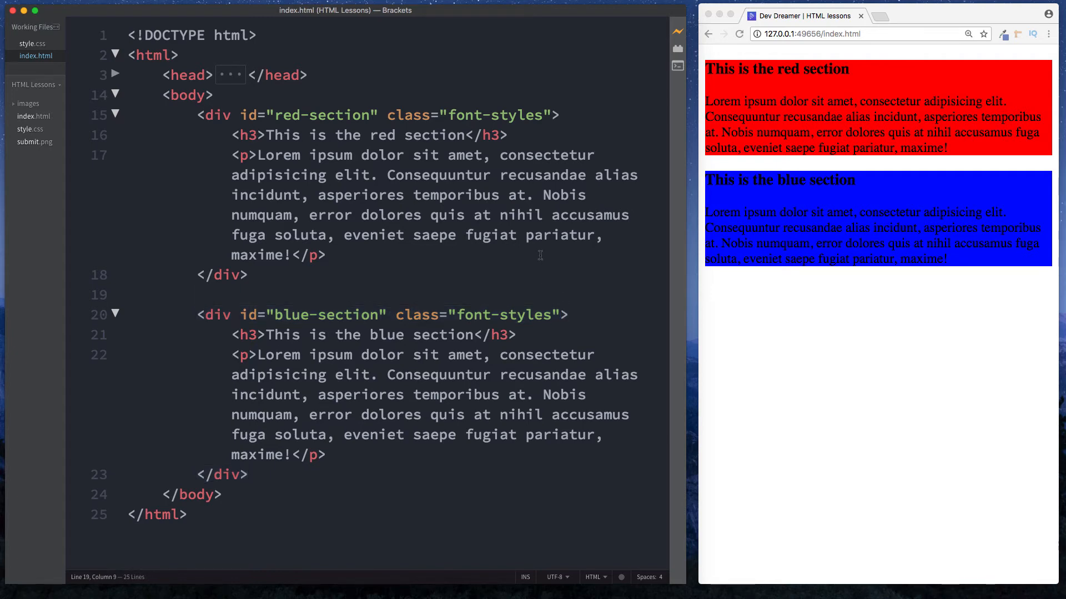
mouse_move(496, 351)
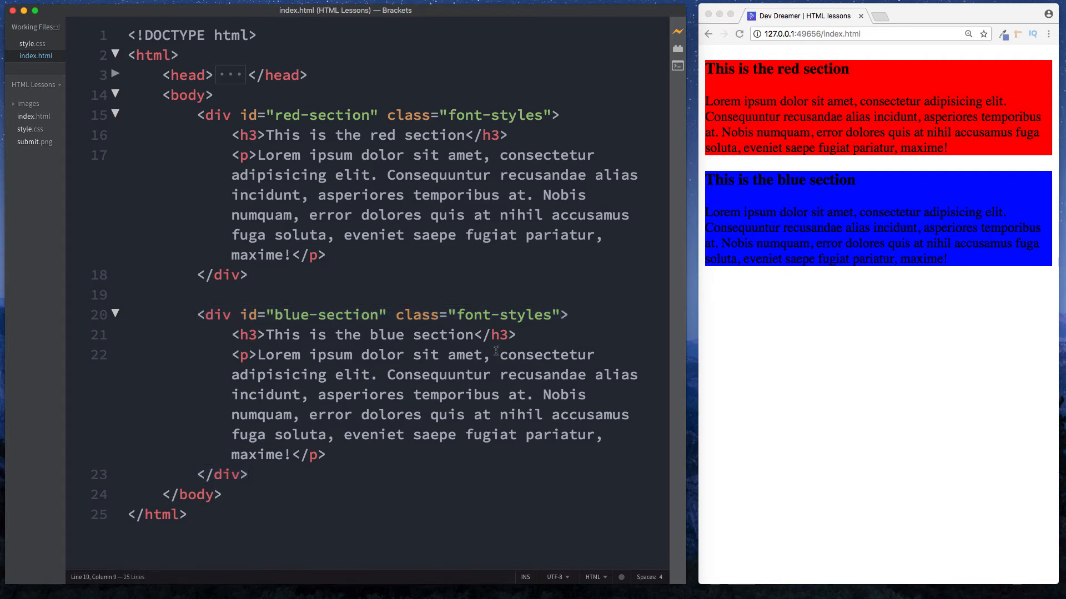
click(32, 42)
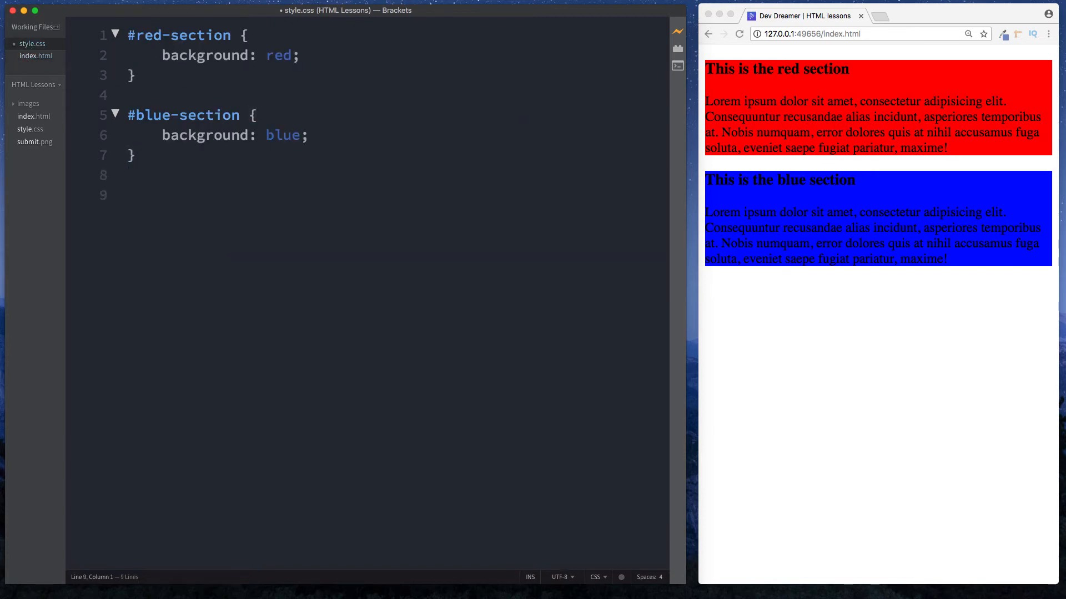
Step: Create a .font-styles rule in style.css and begin its color: white declaration
text(font-sty)
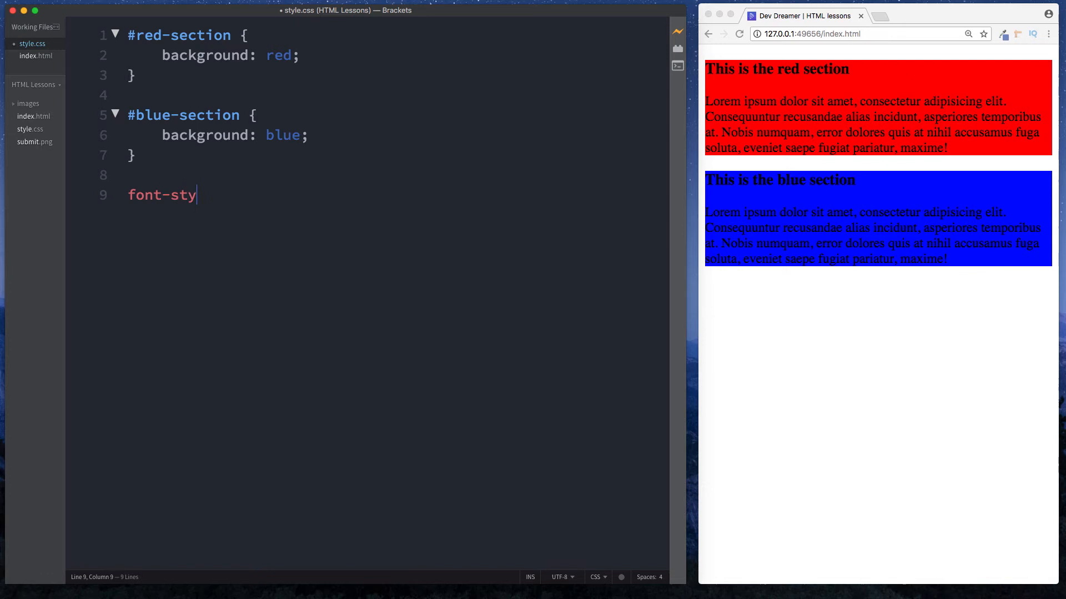
text(les)
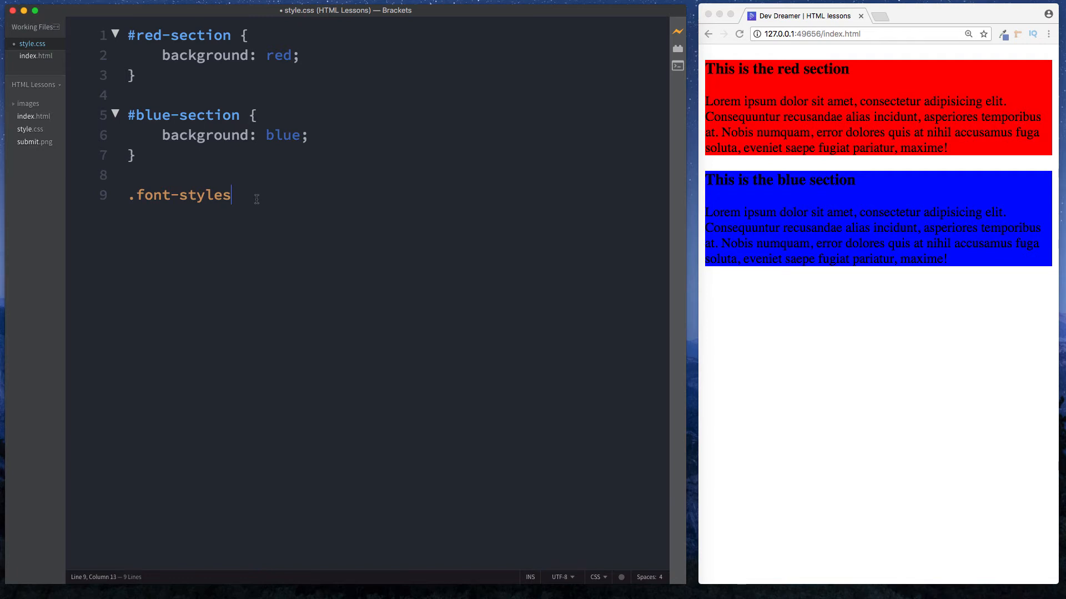
mouse_move(121, 55)
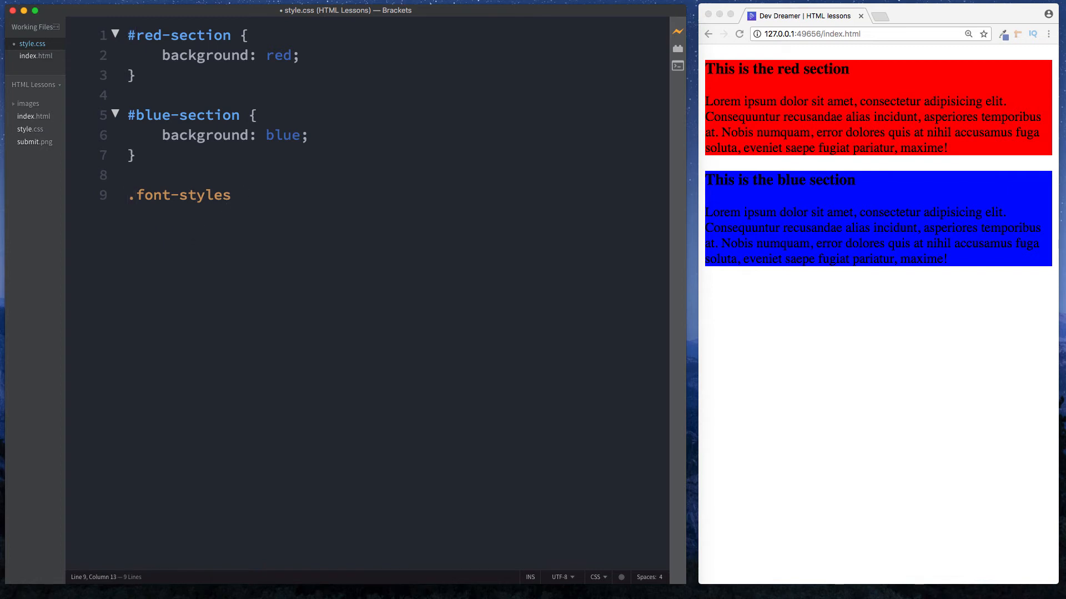
text({)
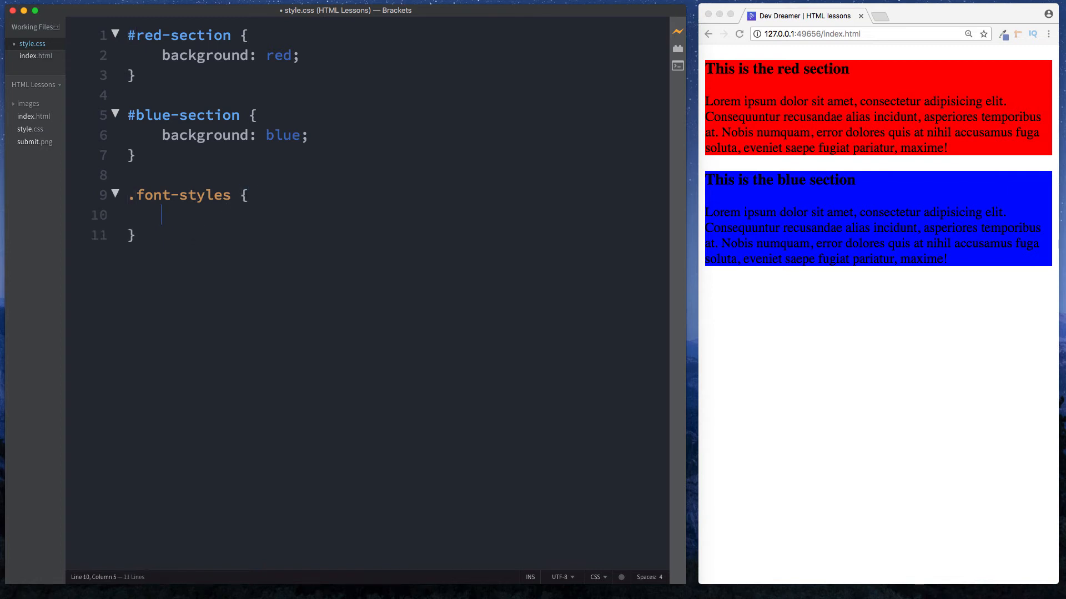
mouse_move(879, 113)
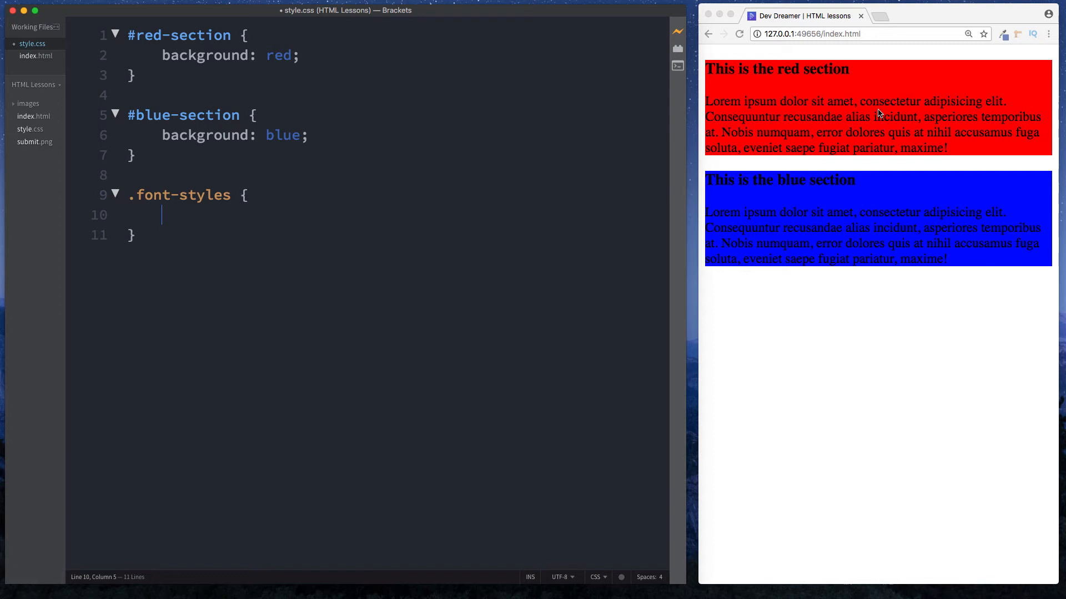
text(color: white;)
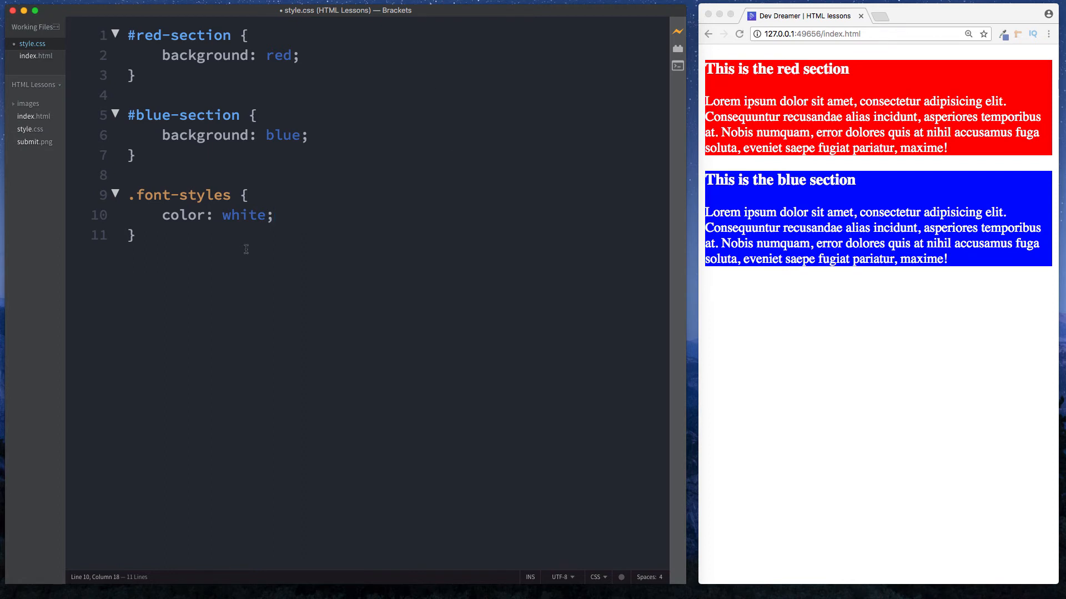
Step: Finish the colour declaration and set font-size: 0.8em in .font-styles
text(o)
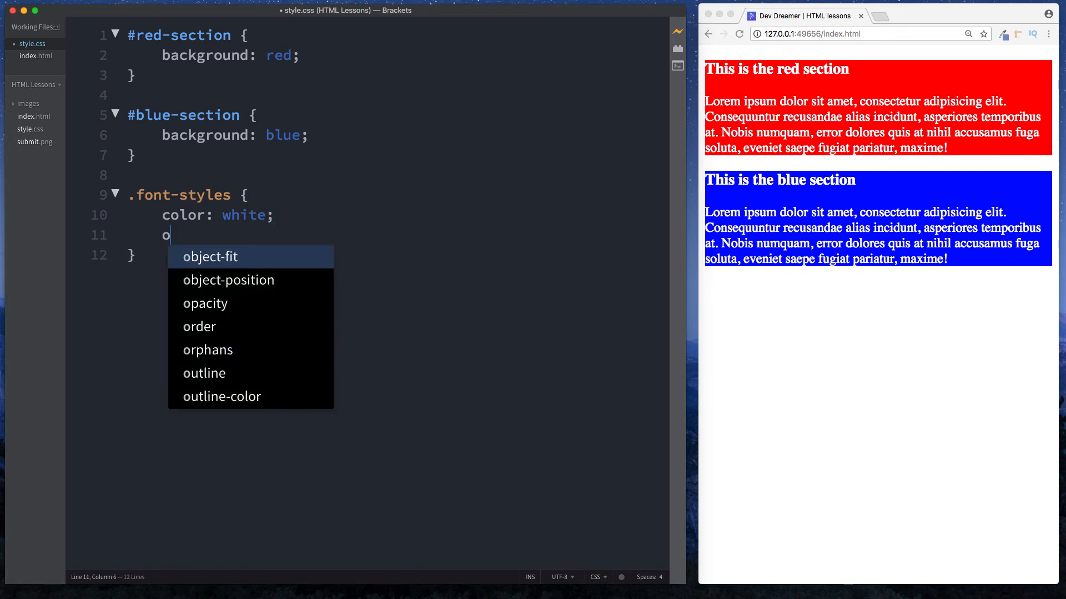
text(font-size: 0)
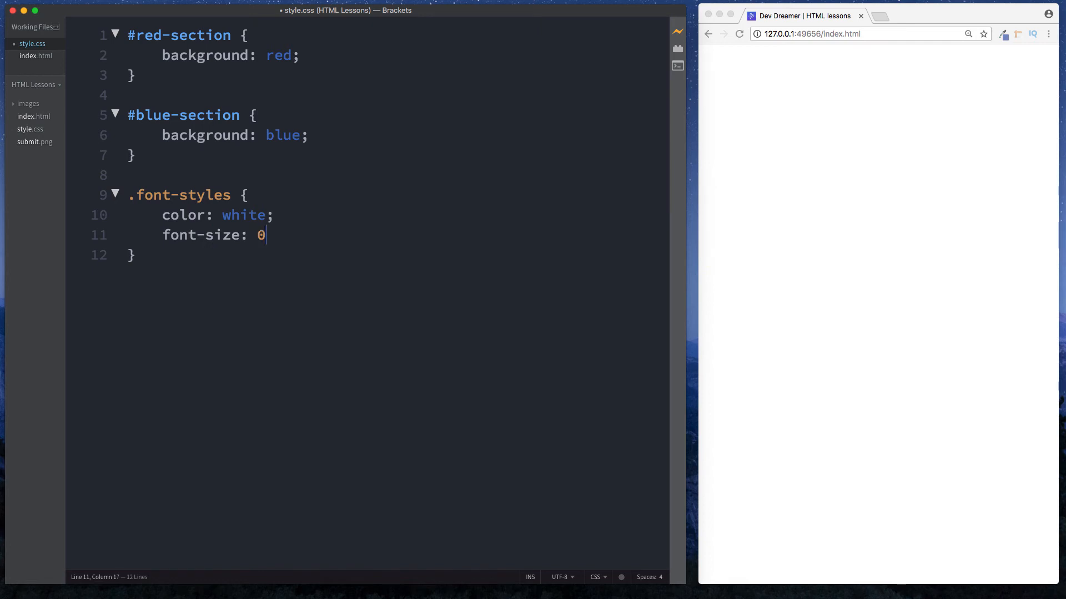
text(.8)
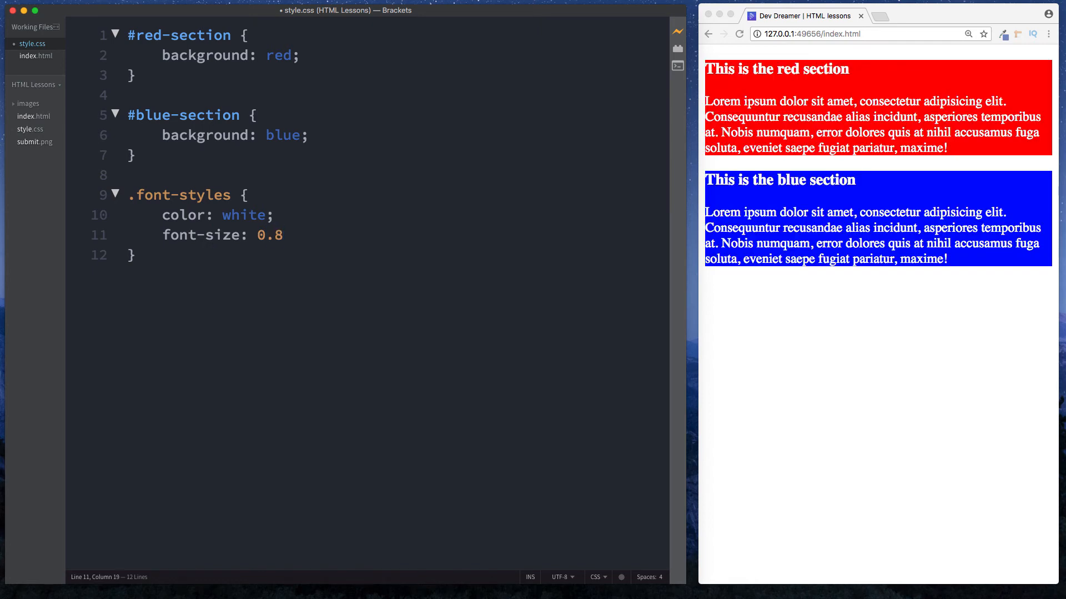
text(em)
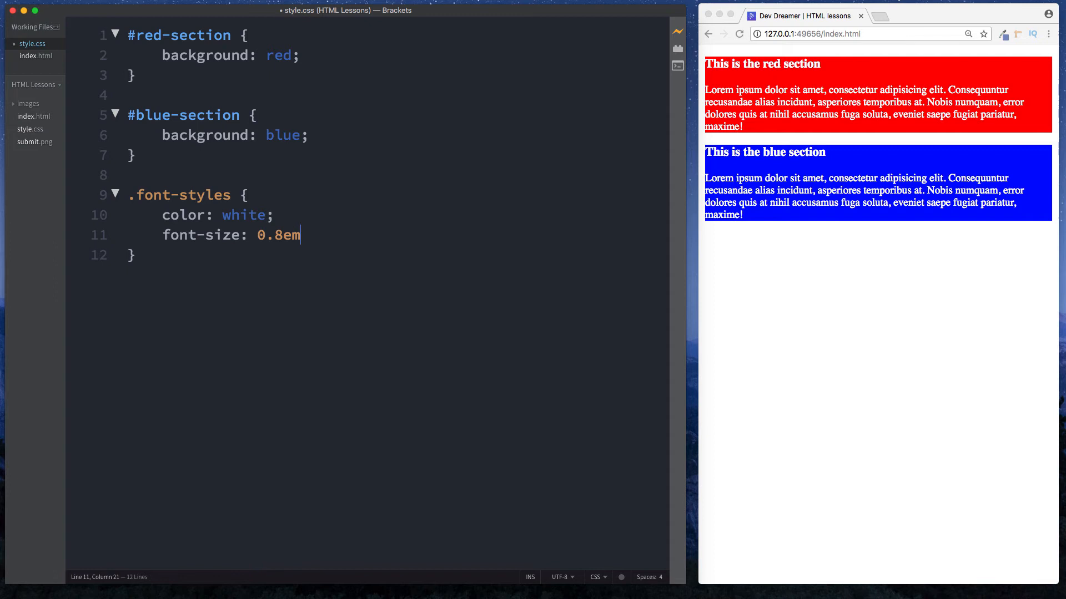
text(;)
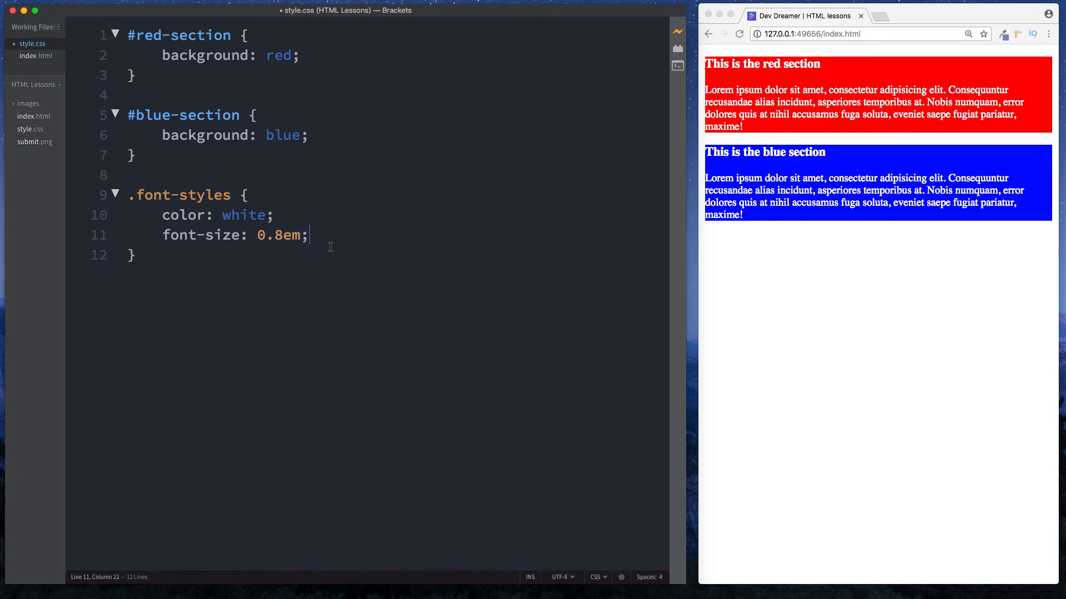
Step: Add border: 2px solid forestgreen and margin-bottom: 10px to .font-styles
text(border: 2px s)
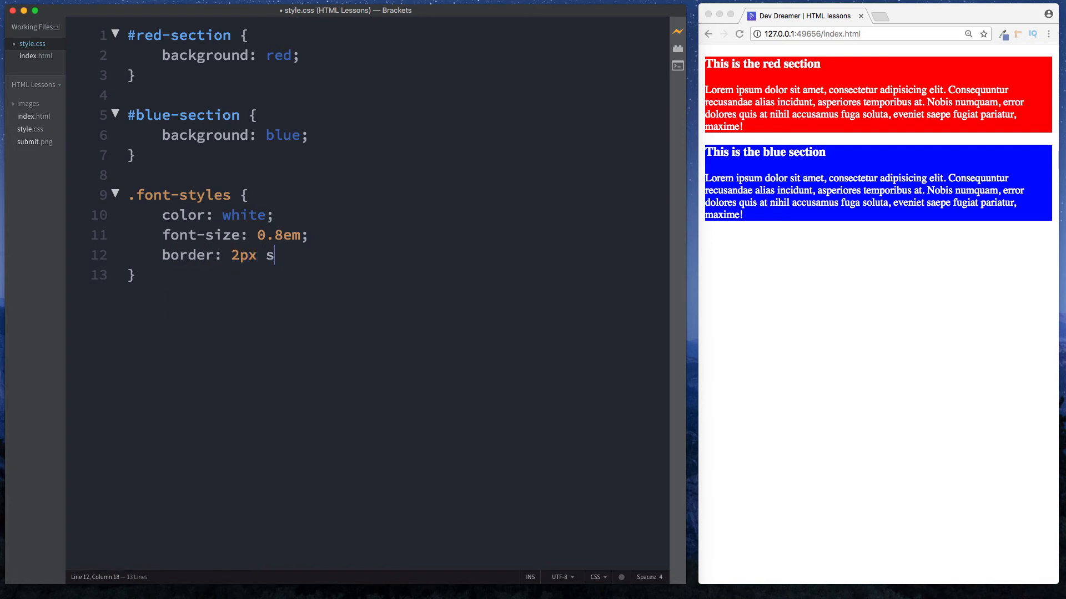
text(olid for)
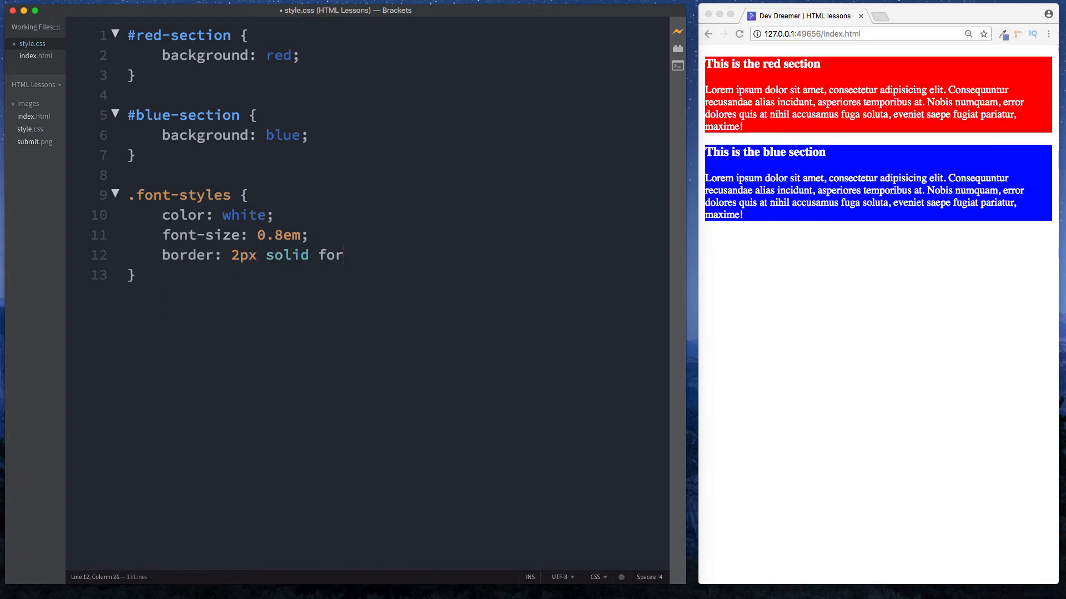
text(estgreen;)
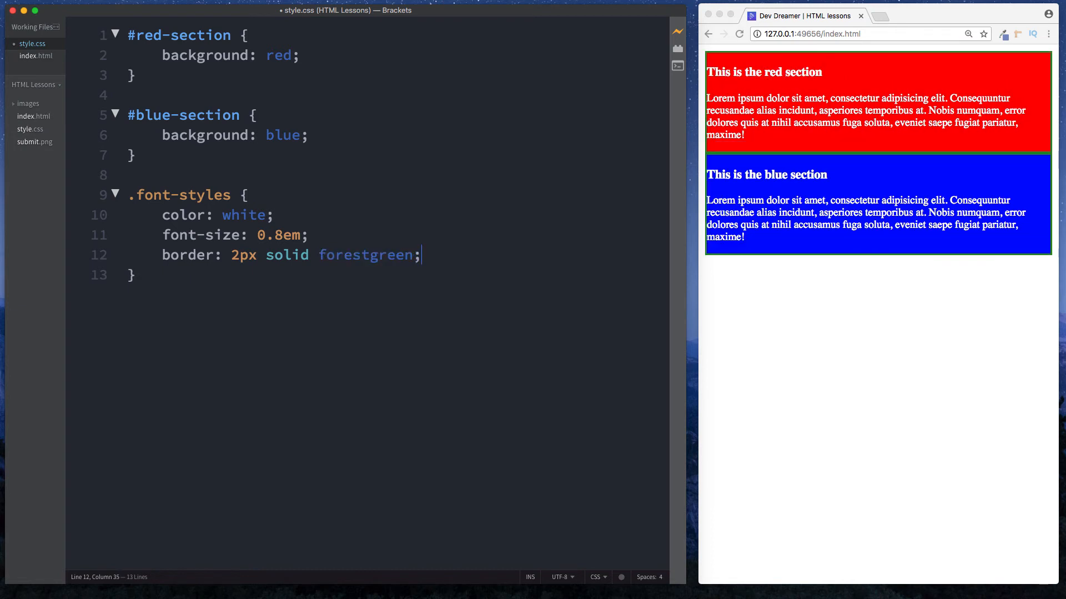
mouse_move(332, 236)
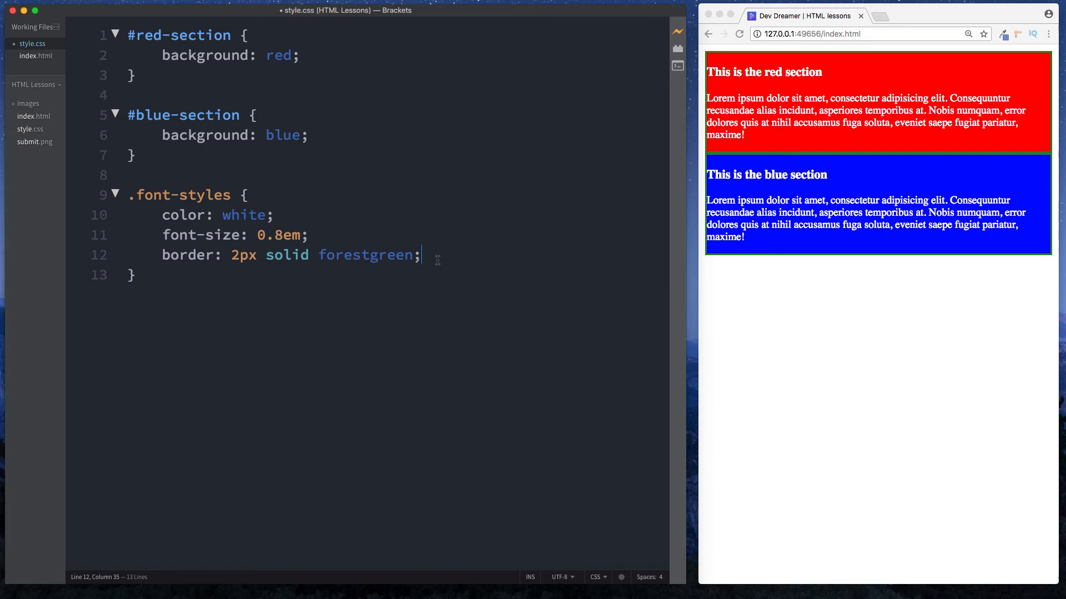
text(margin-)
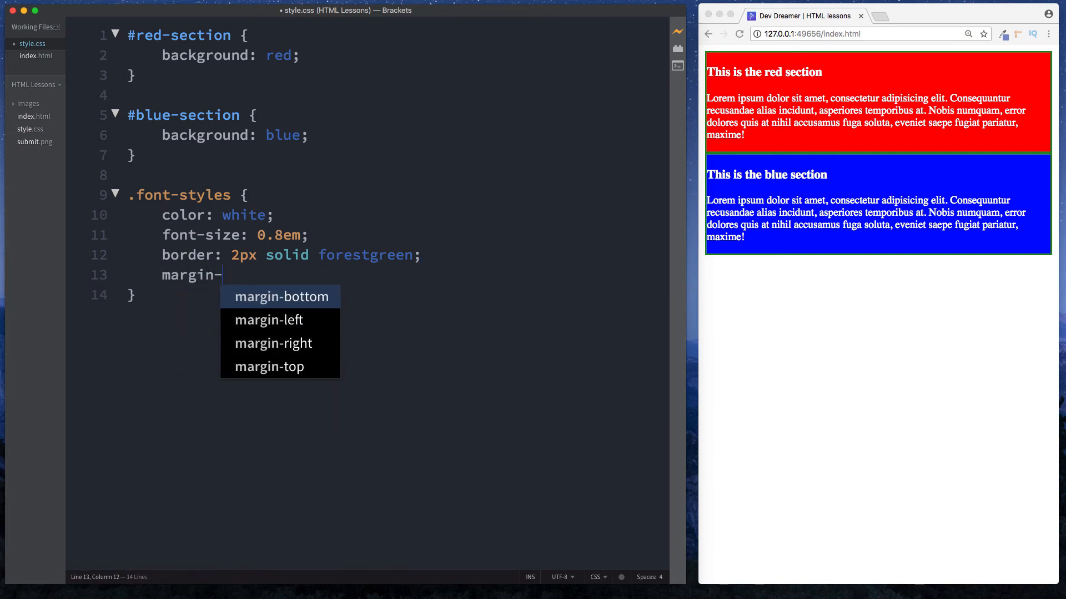
click(281, 297)
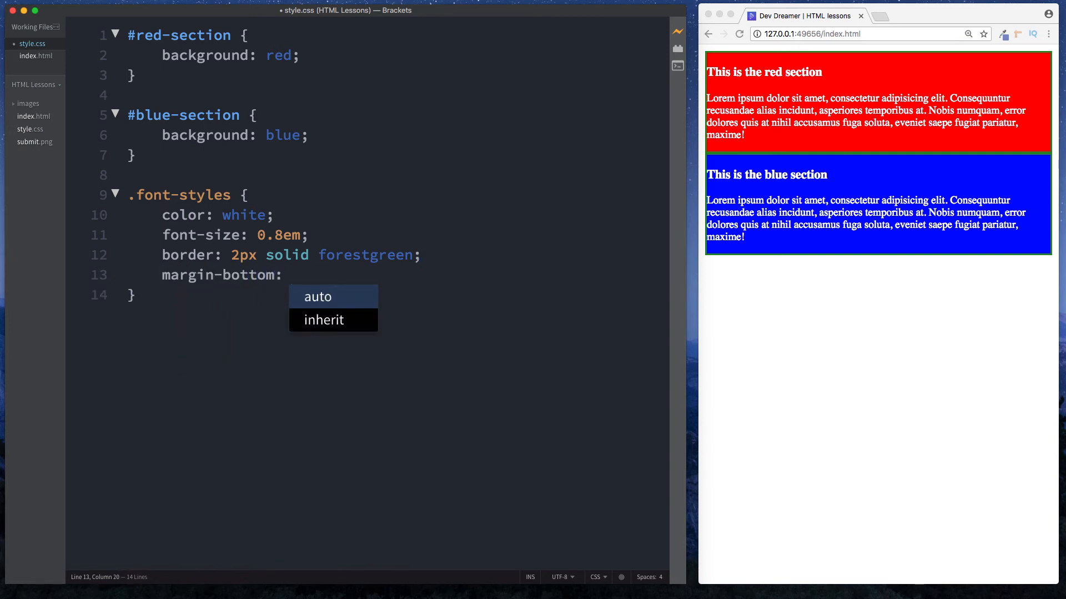
text(10px;)
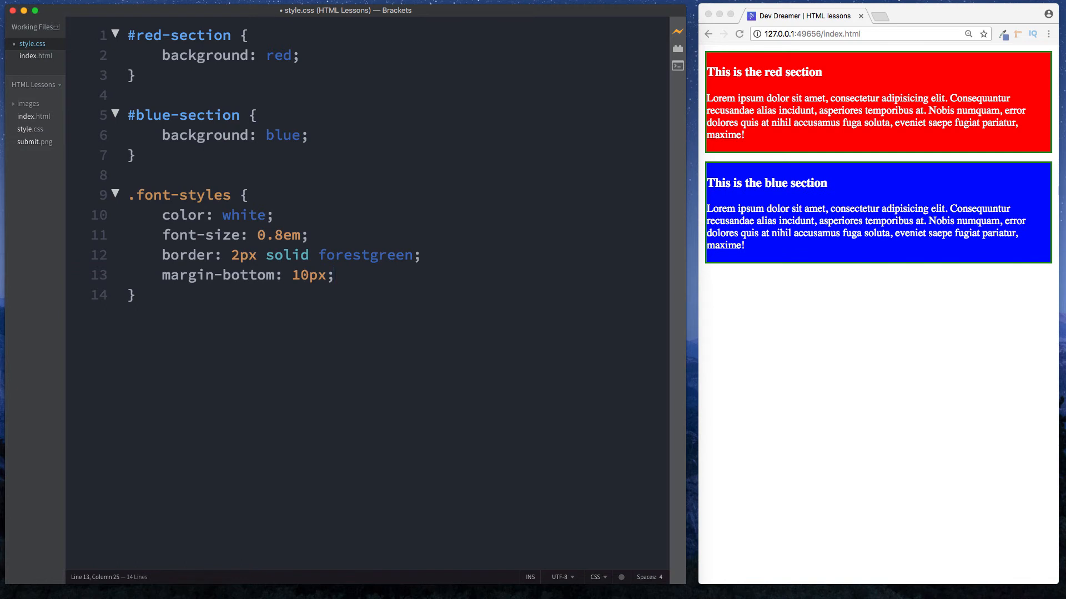
click(333, 275)
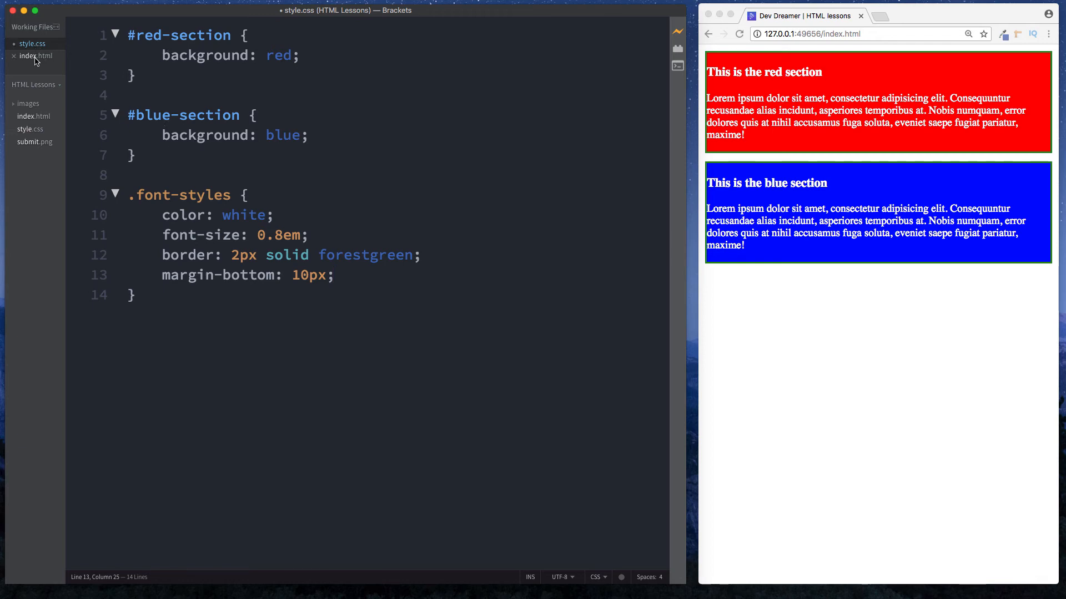
Step: Open index.html from the Working Files sidebar
click(34, 56)
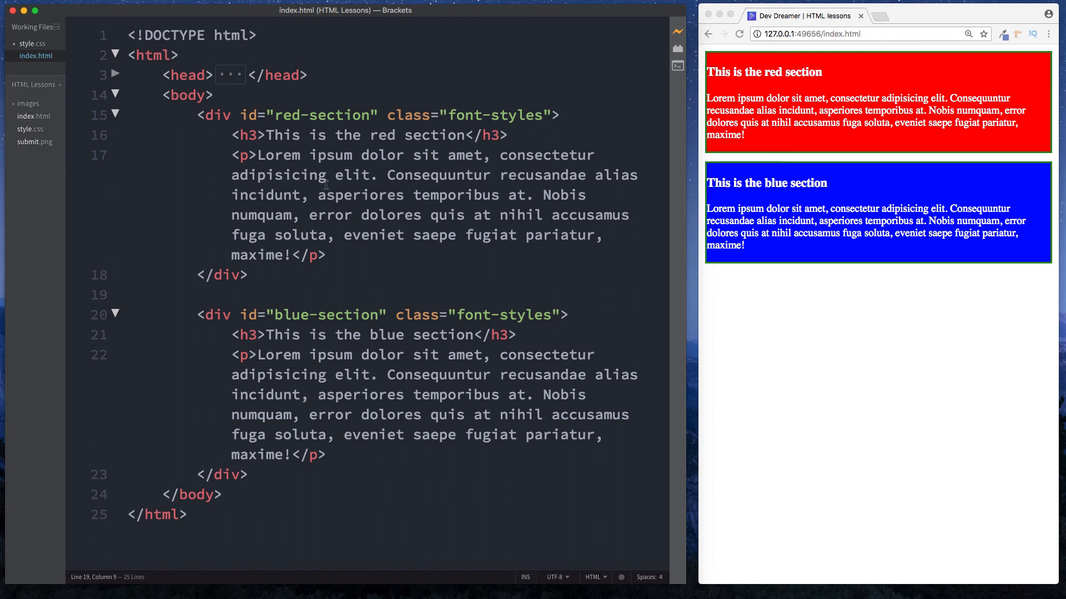
Step: Inspect the blue section's div tag and its class, then return to style.css
click(309, 314)
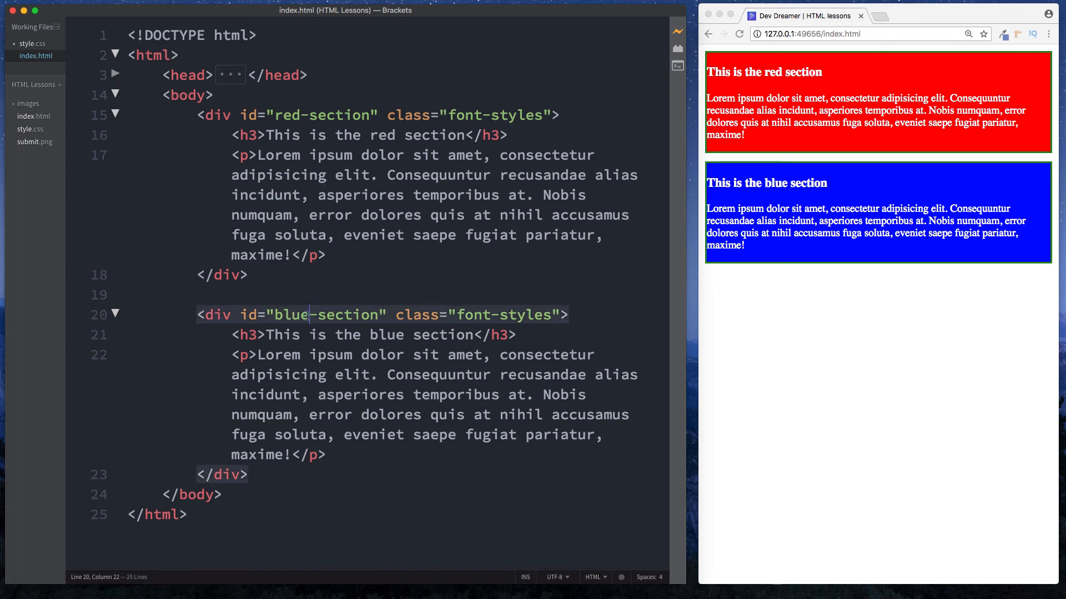
double_click(292, 314)
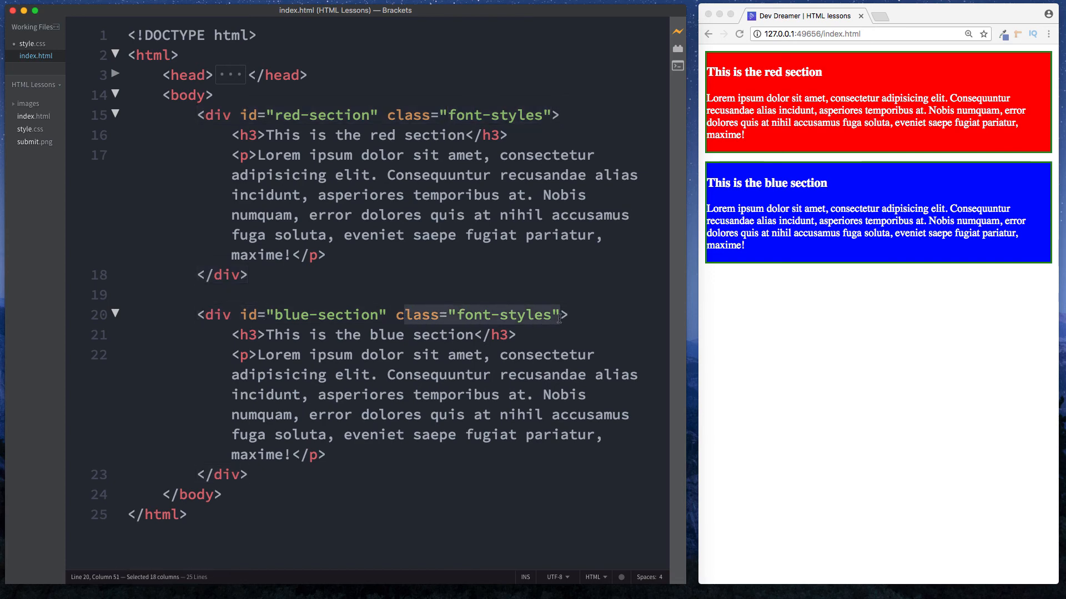
click(566, 315)
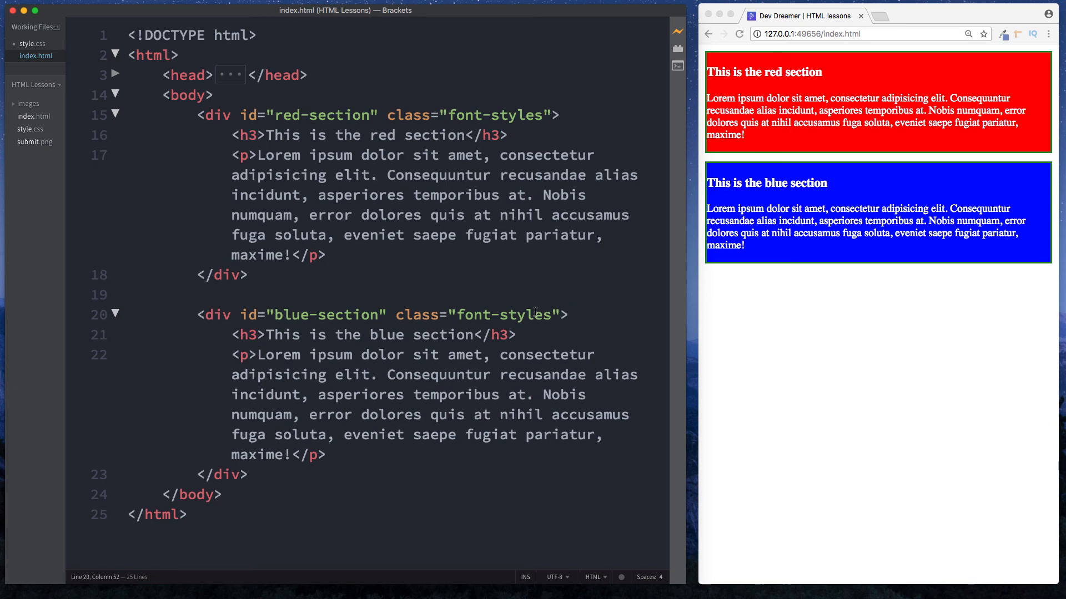
click(33, 43)
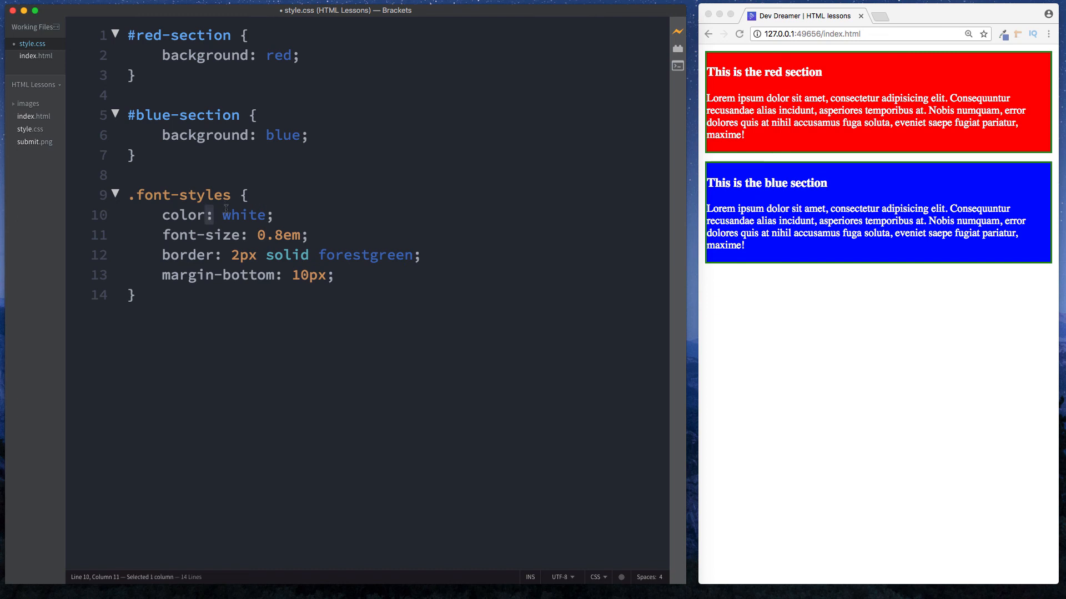
mouse_move(343, 194)
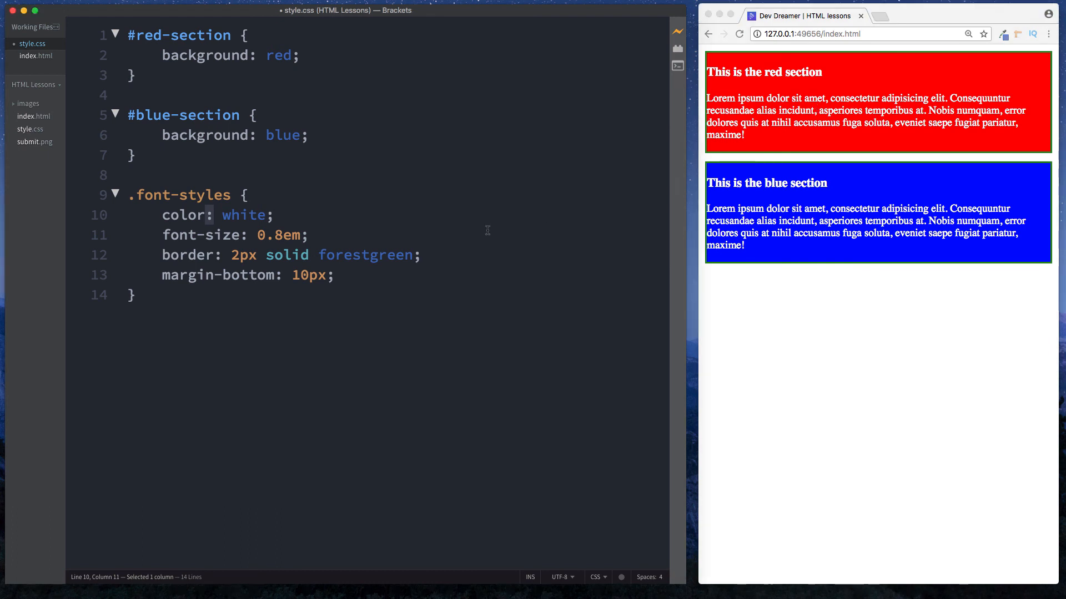
mouse_move(33, 56)
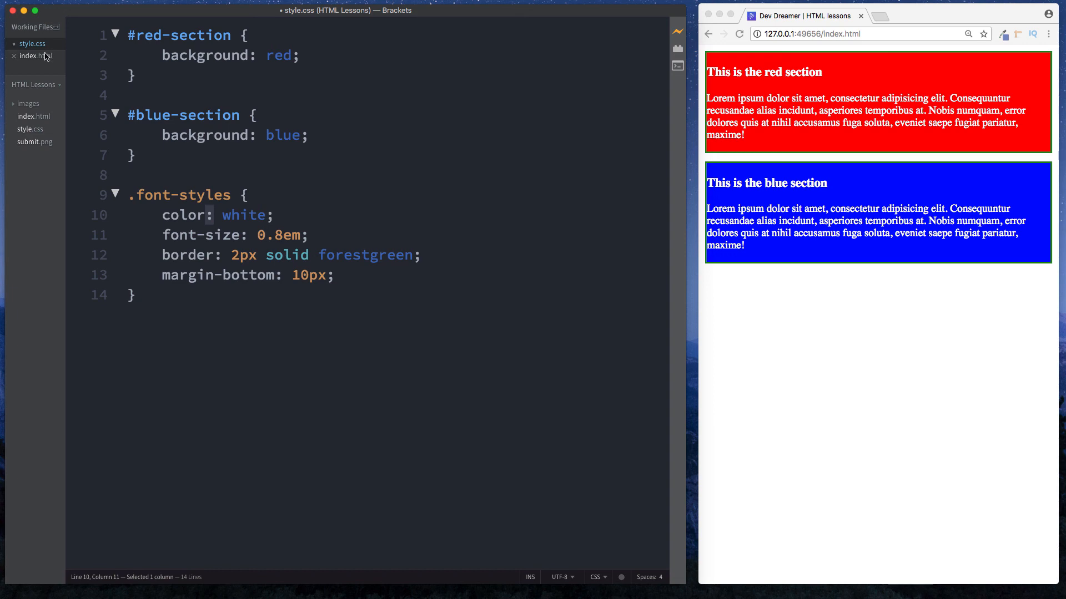
Step: Switch back to index.html, where both divs share the font-styles class
click(32, 56)
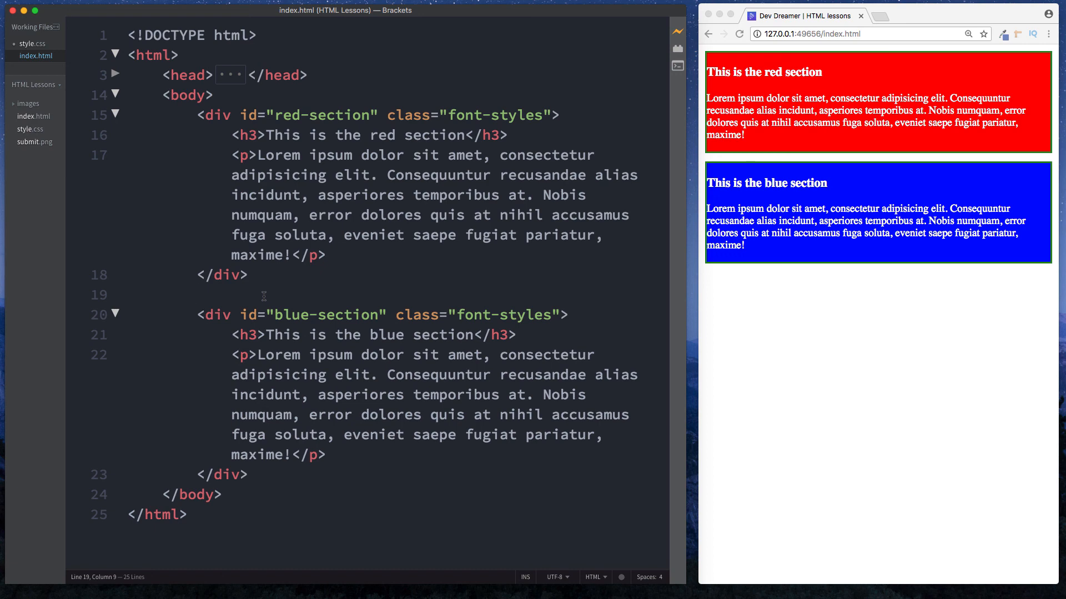
click(196, 296)
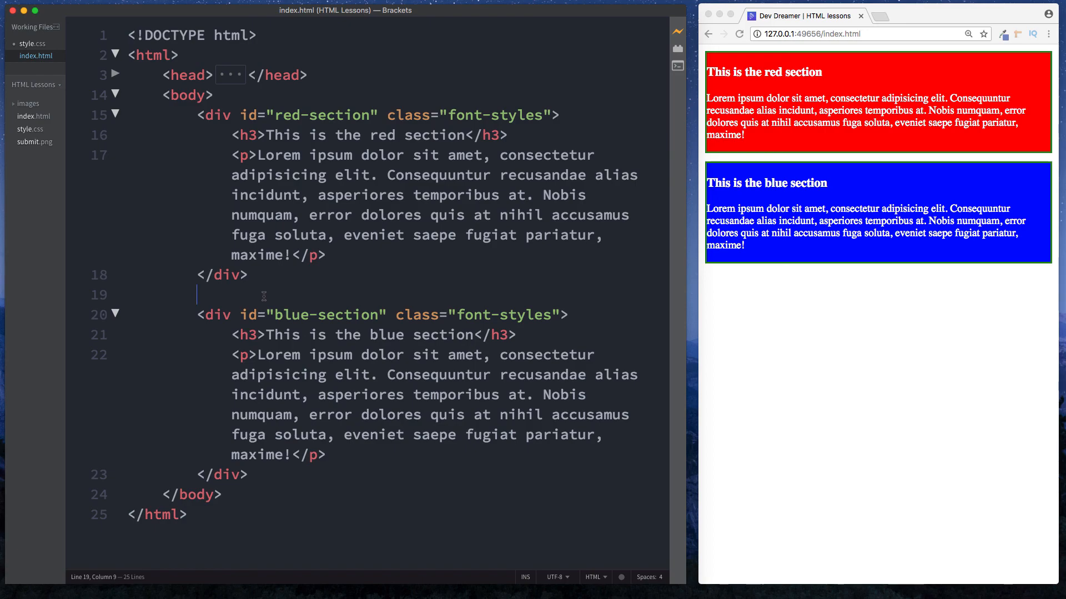